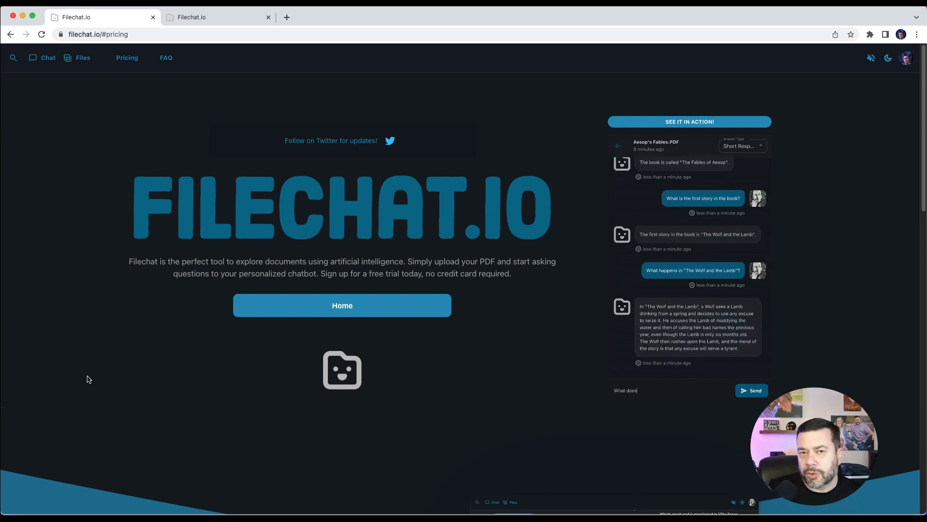
Step: Ask the demo chat about 'The Fox and the Crow'
left_click(751, 390)
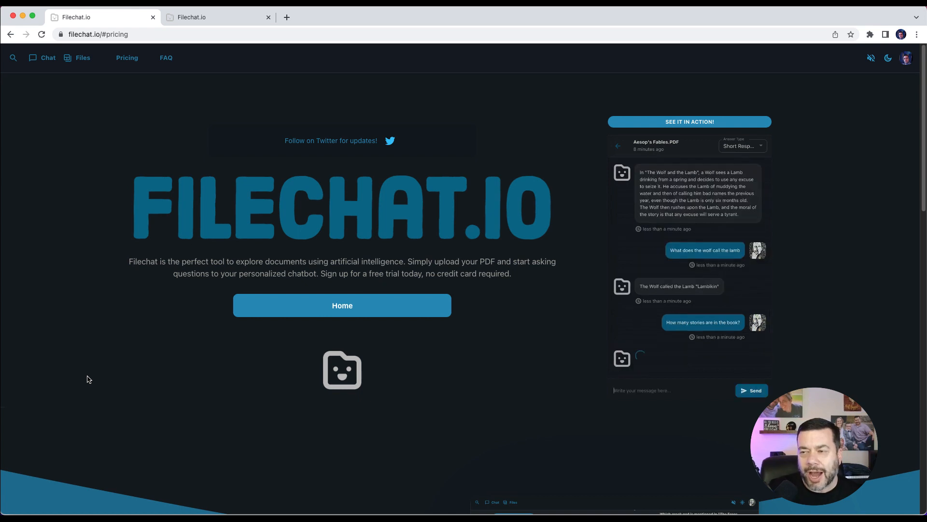
type("What is \"The Fox and the Crow a")
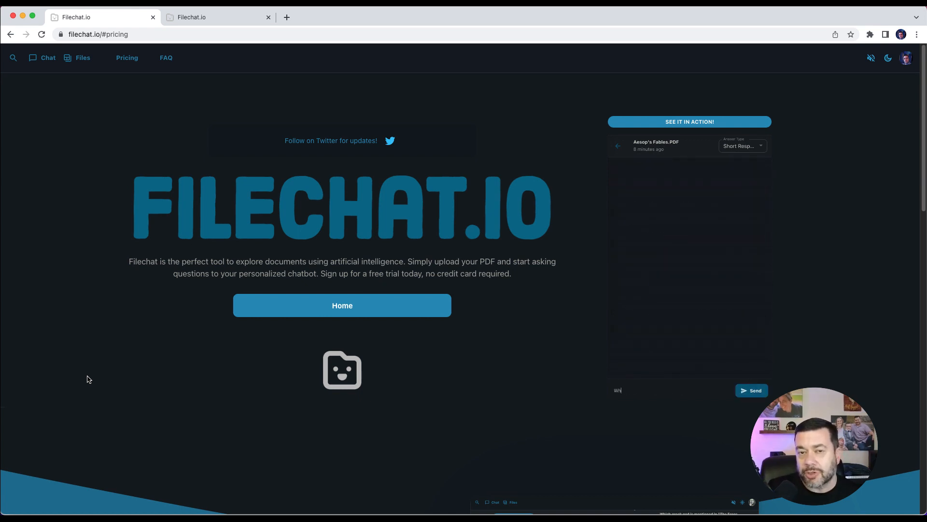
left_click(752, 390)
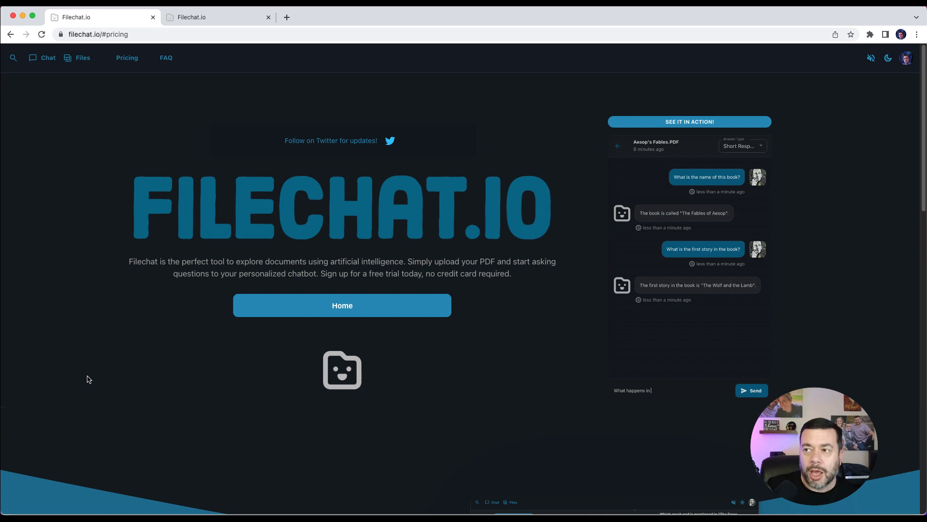
Step: Ask what the wolf calls the crow, then scroll down to the pricing plans
left_click(752, 391)
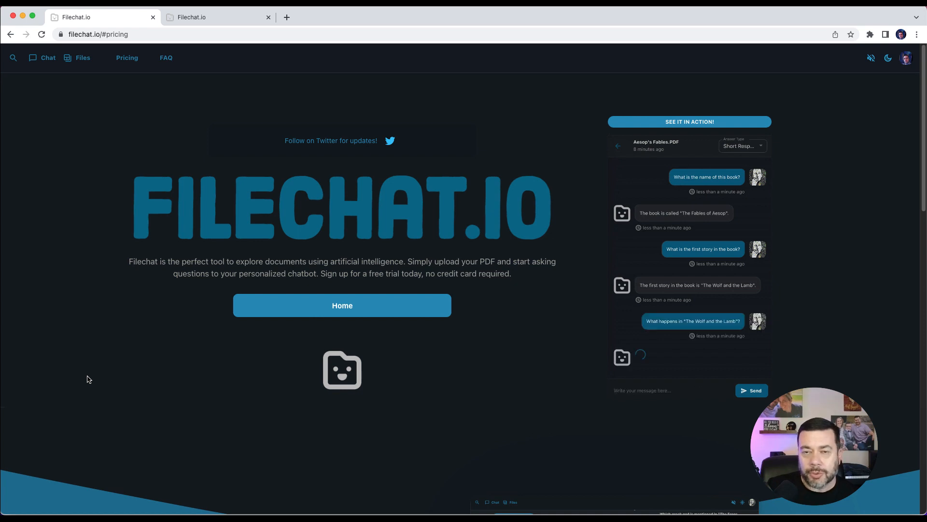
type("What does the wolf call th")
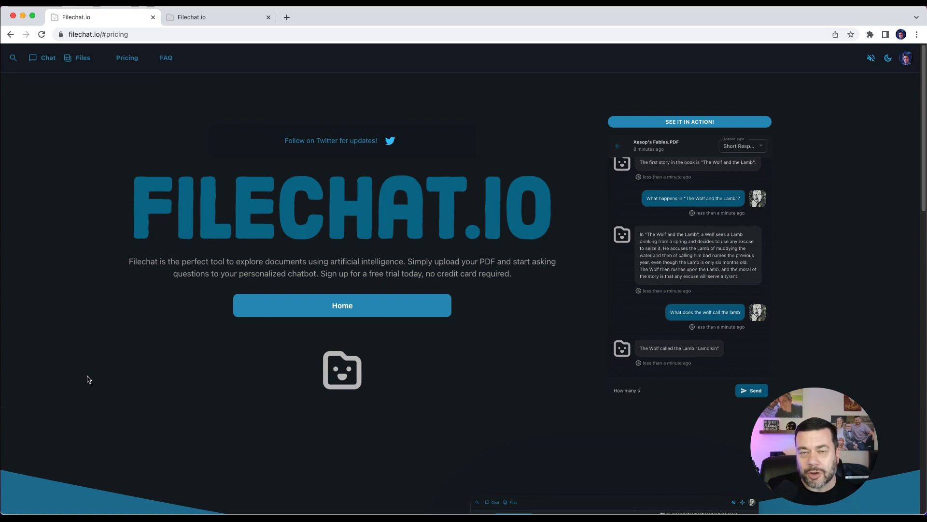
left_click(751, 390)
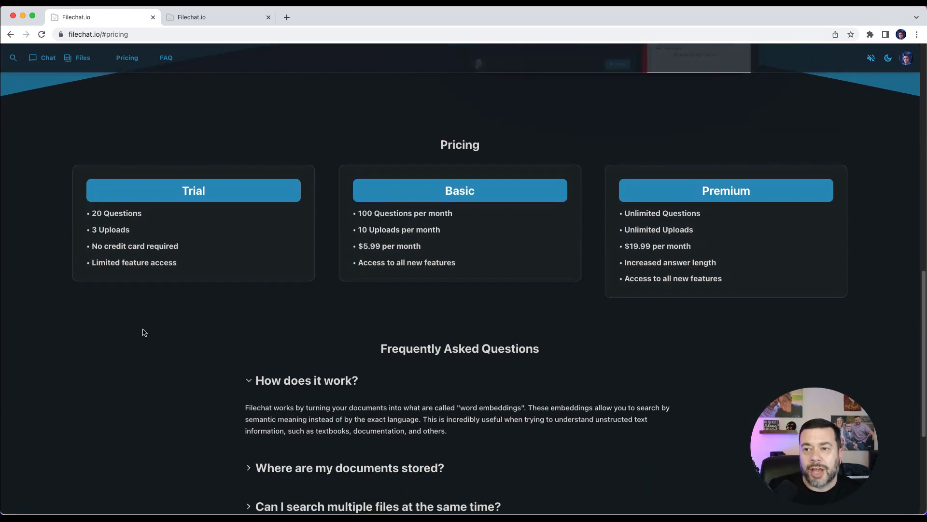
scroll("down", 3)
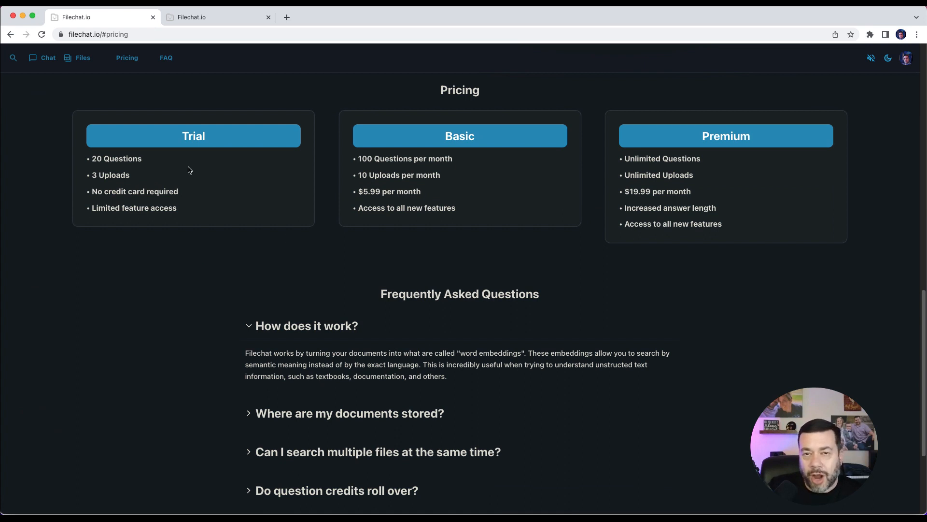
mouse_move(99, 187)
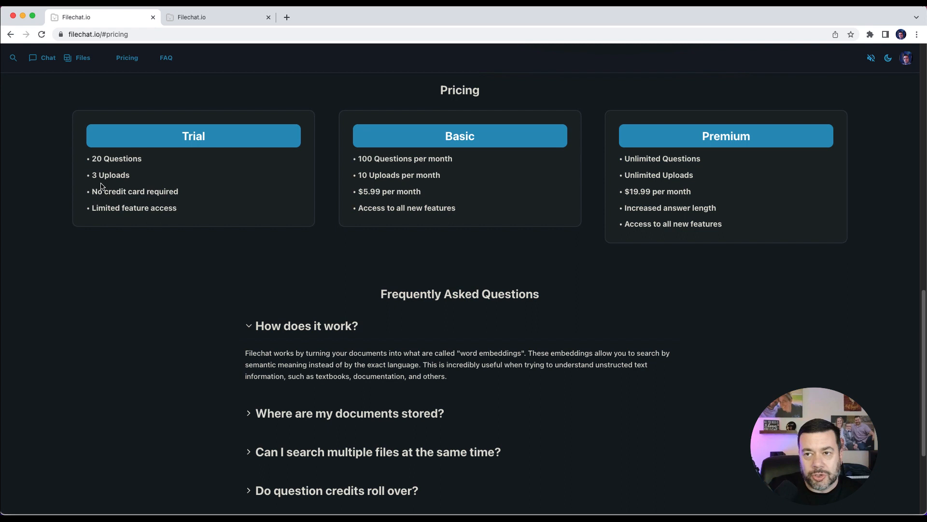
mouse_move(173, 205)
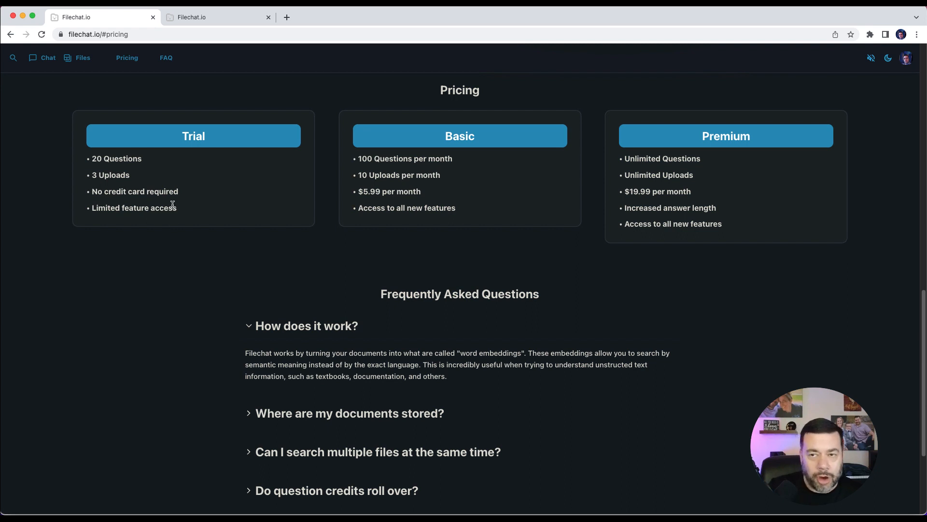
mouse_move(164, 217)
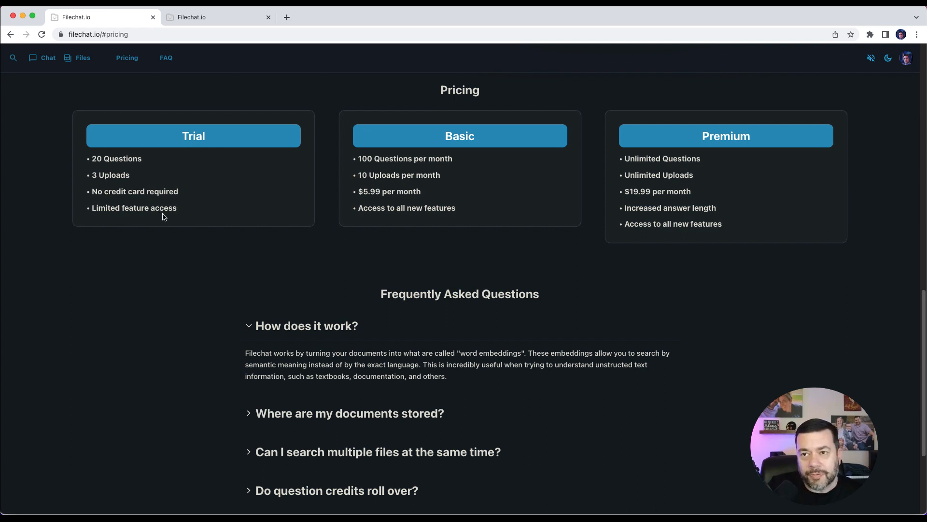
mouse_move(170, 199)
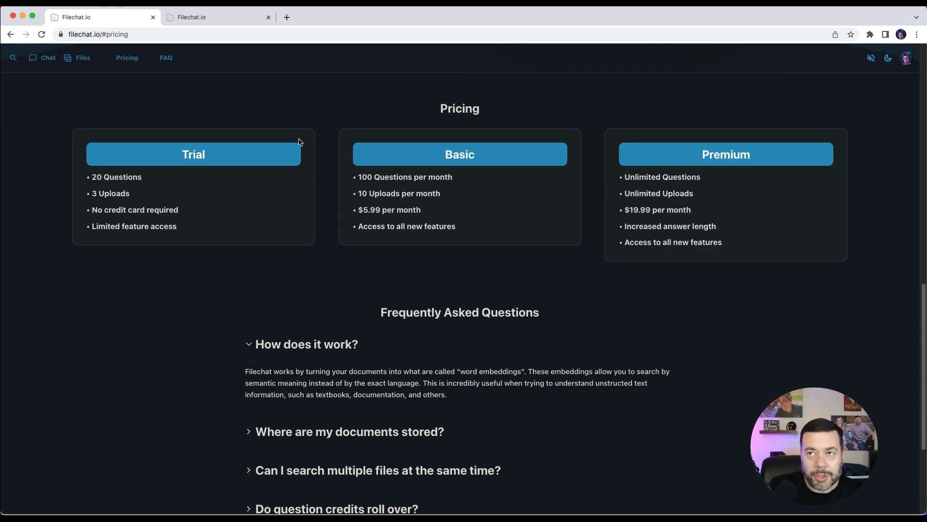
left_click(214, 18)
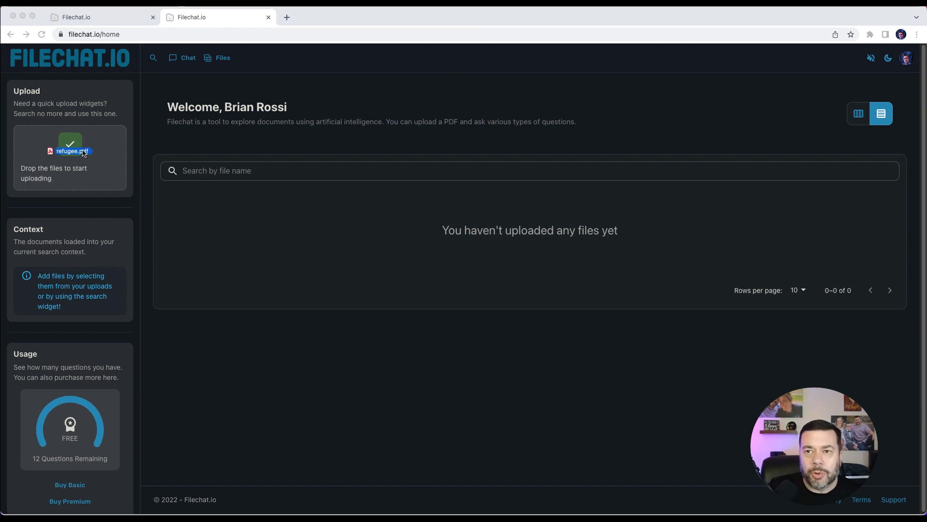
Step: Drop refugee.pdf onto the upload widget and start uploading and processing it
left_click_drag(83, 150, 69, 151)
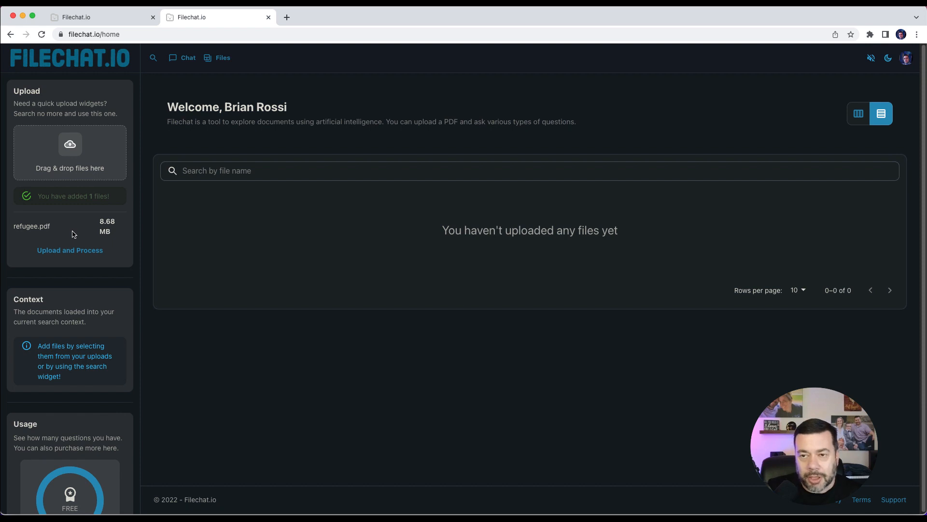
left_click(70, 250)
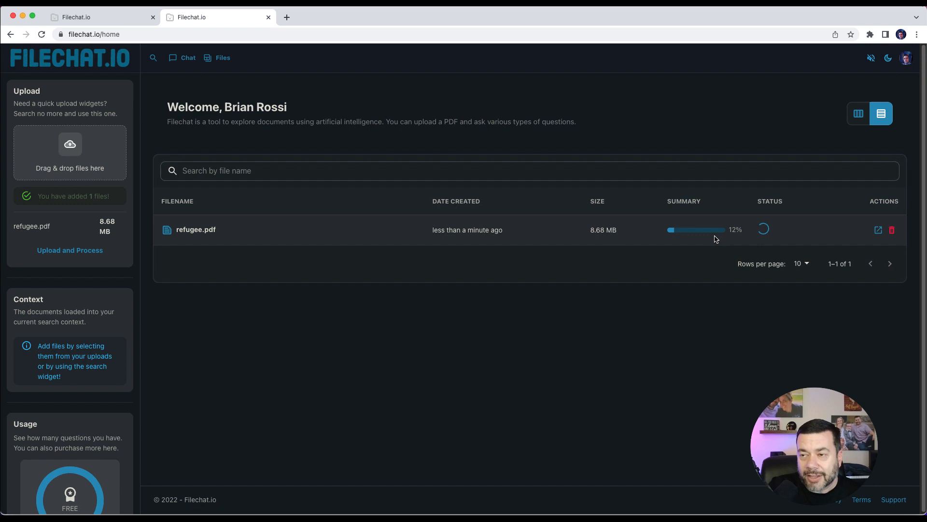
mouse_move(630, 300)
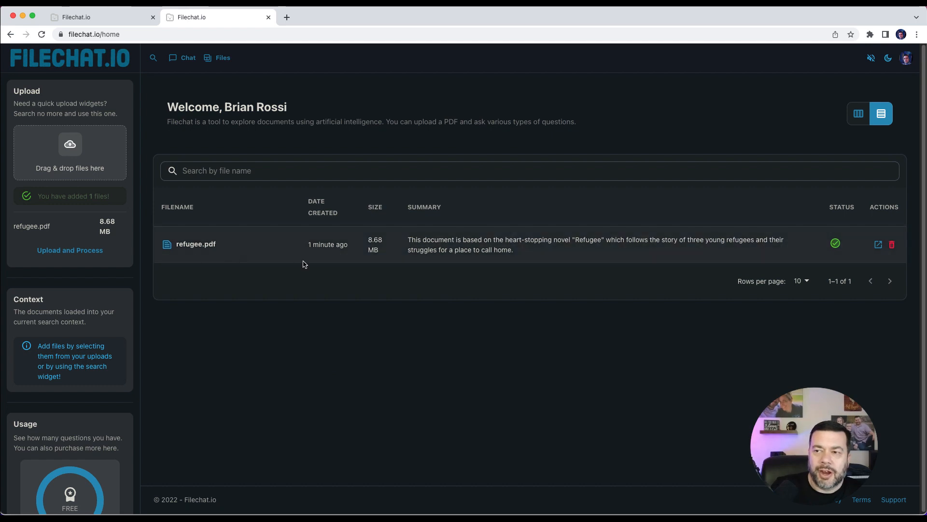
mouse_move(456, 263)
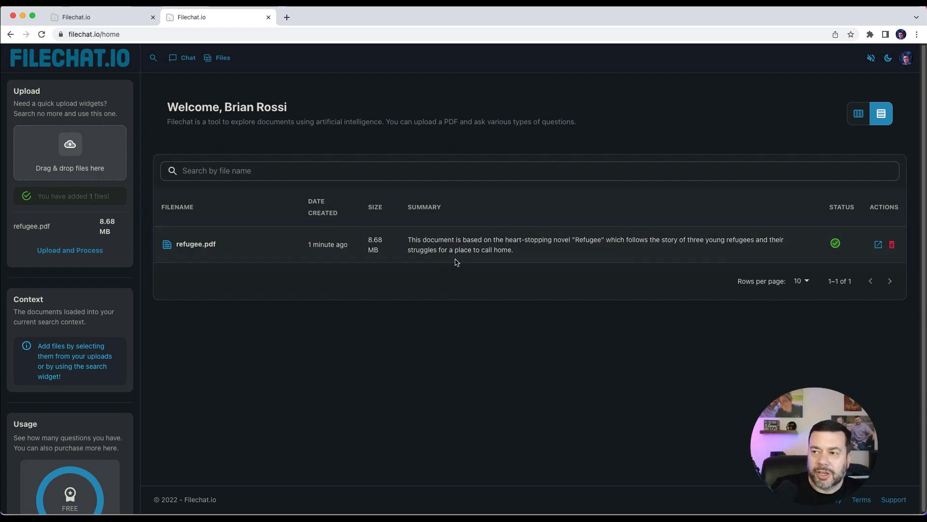
mouse_move(453, 248)
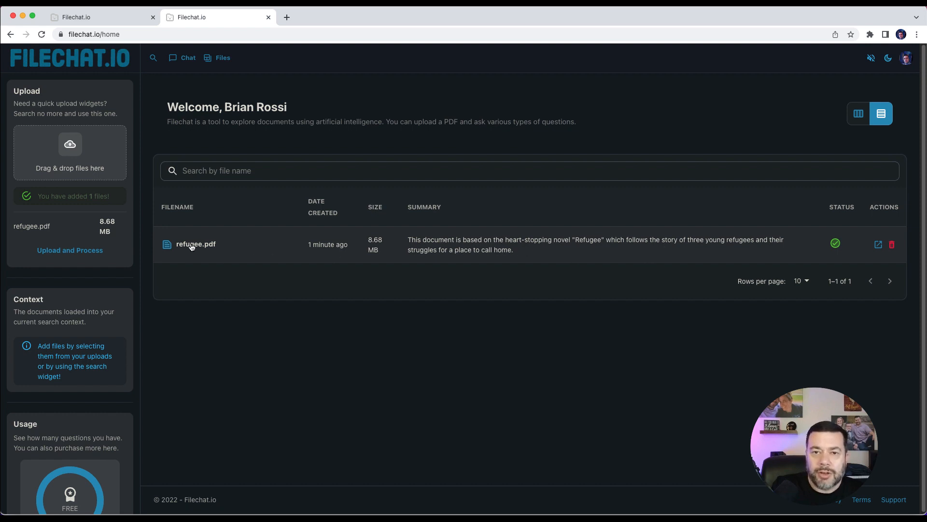
Step: Open a chat on refugee.pdf and ask 'who is the author of this book?'
left_click(195, 244)
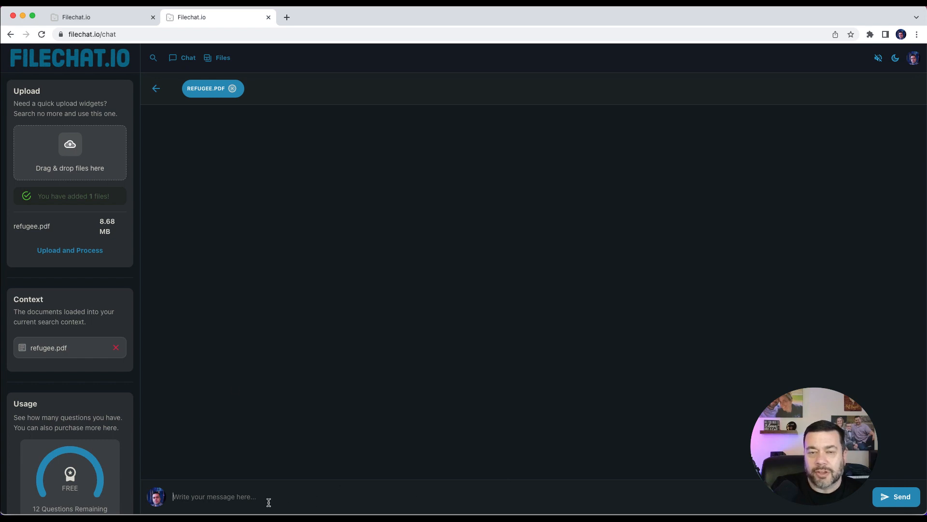
mouse_move(271, 506)
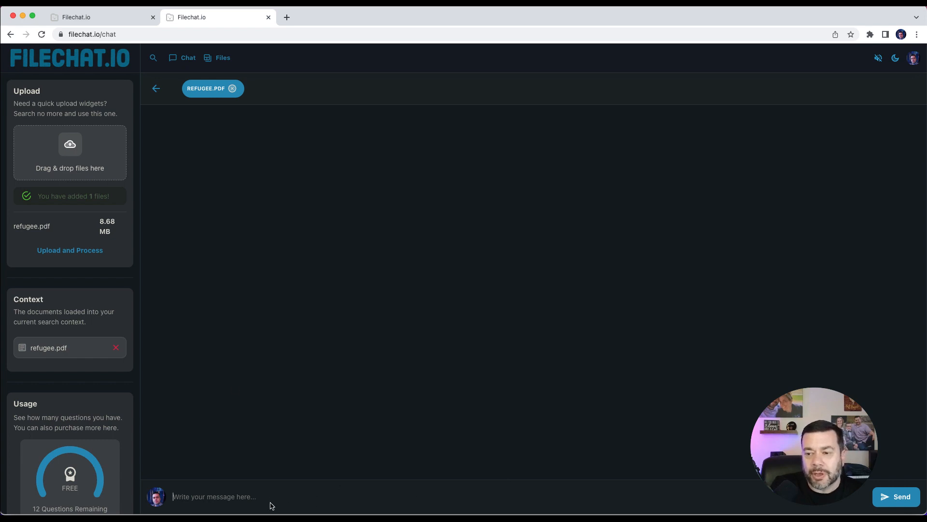
mouse_move(643, 488)
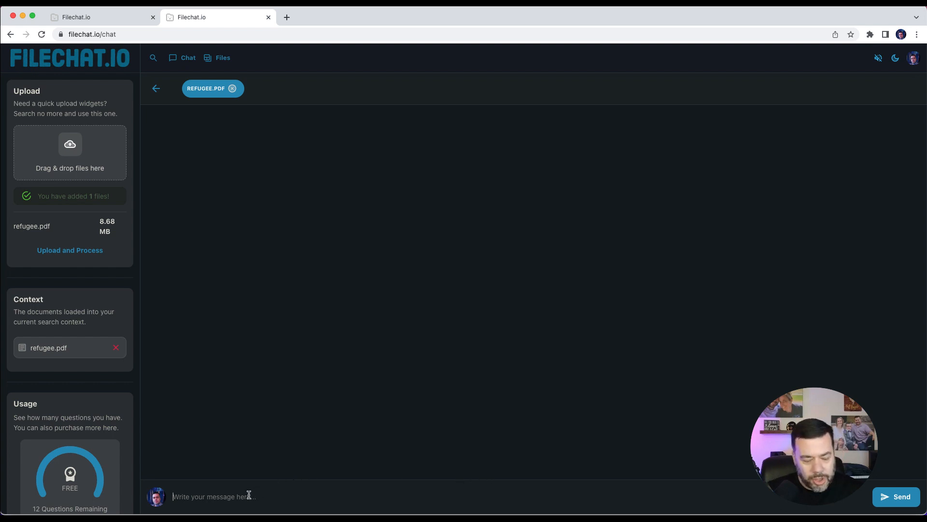
type("who is th")
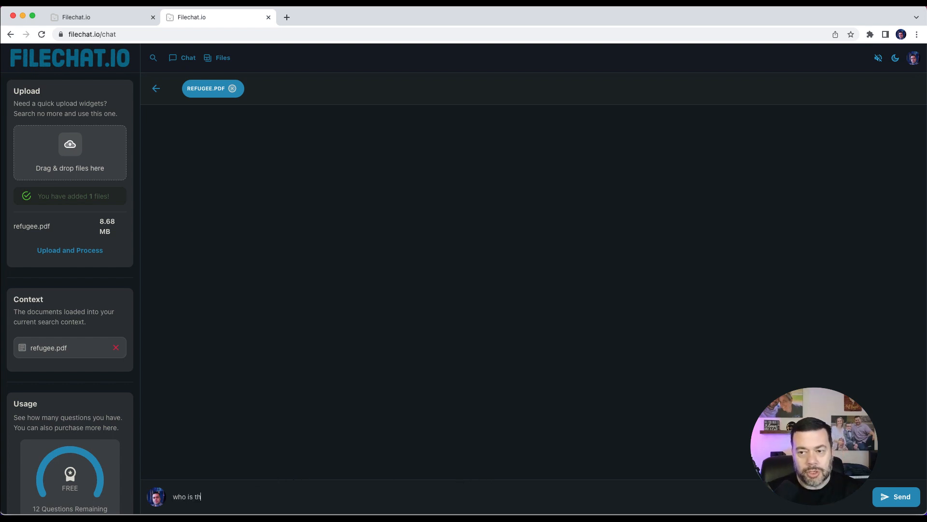
type("e author of thi")
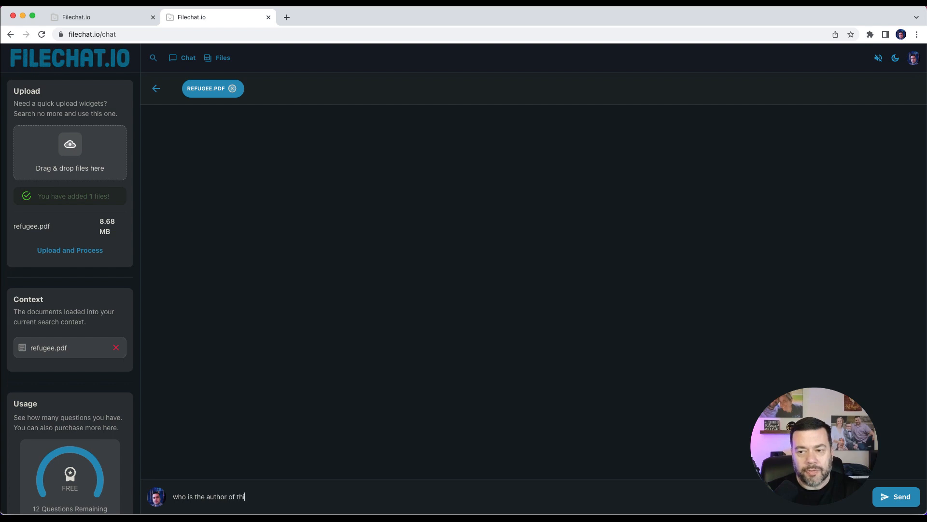
left_click(896, 496)
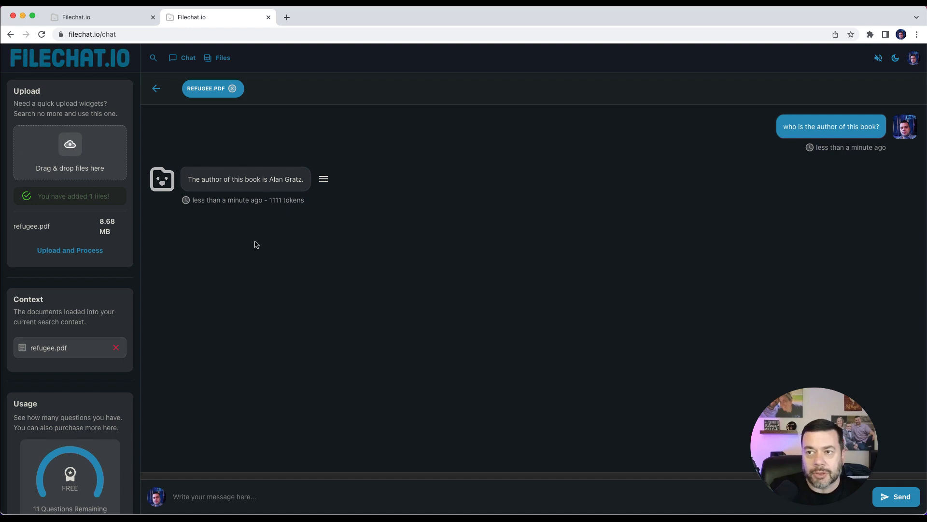
mouse_move(271, 190)
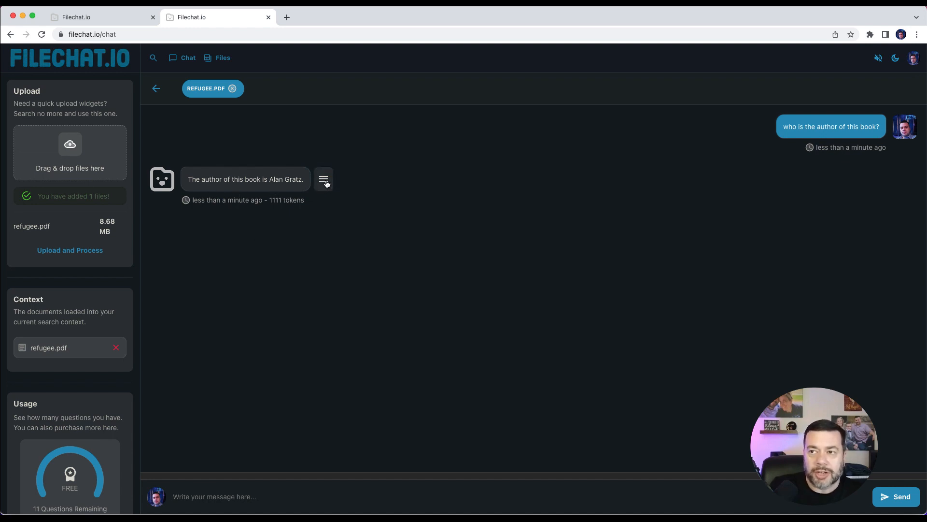
Step: Show the answer's source, page 171 'About the Author', in the PDF viewer
left_click(323, 180)
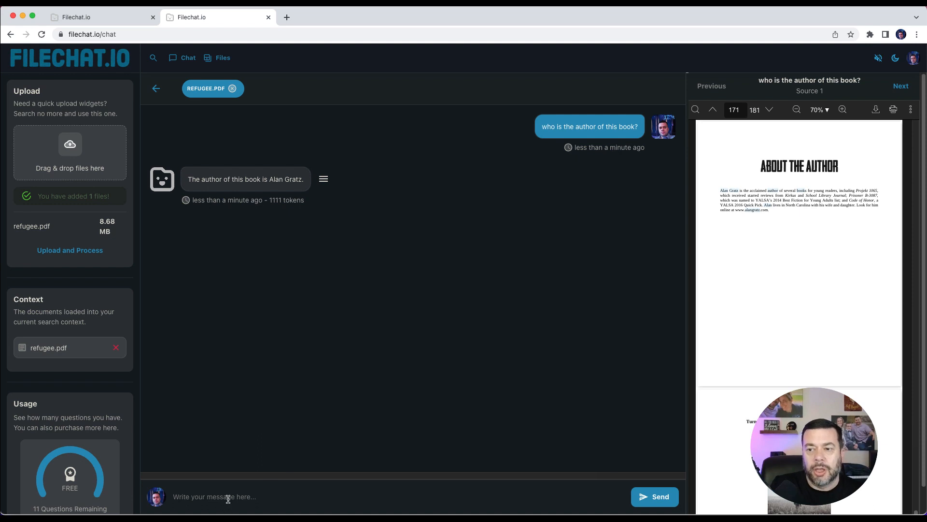
Step: Ask who the main characters are, then what other main characters appear
type("who are the main characters")
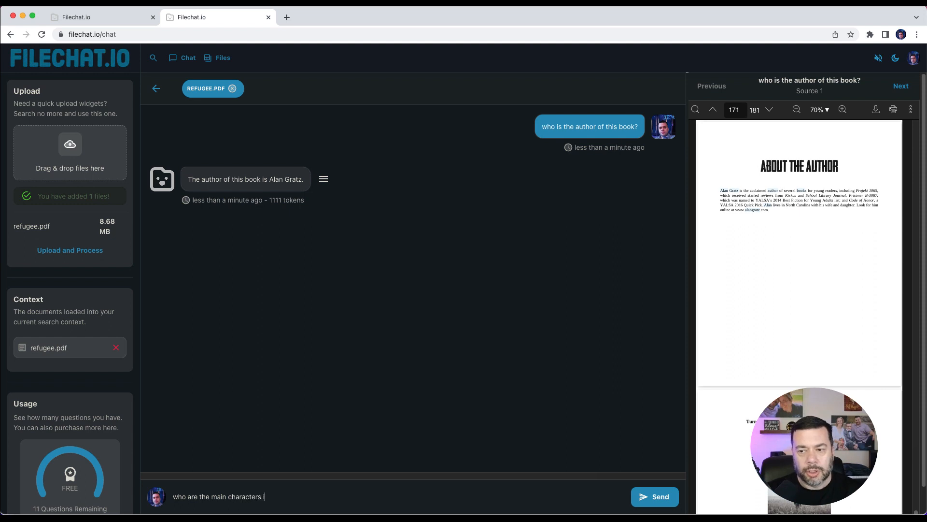
type("in the book?")
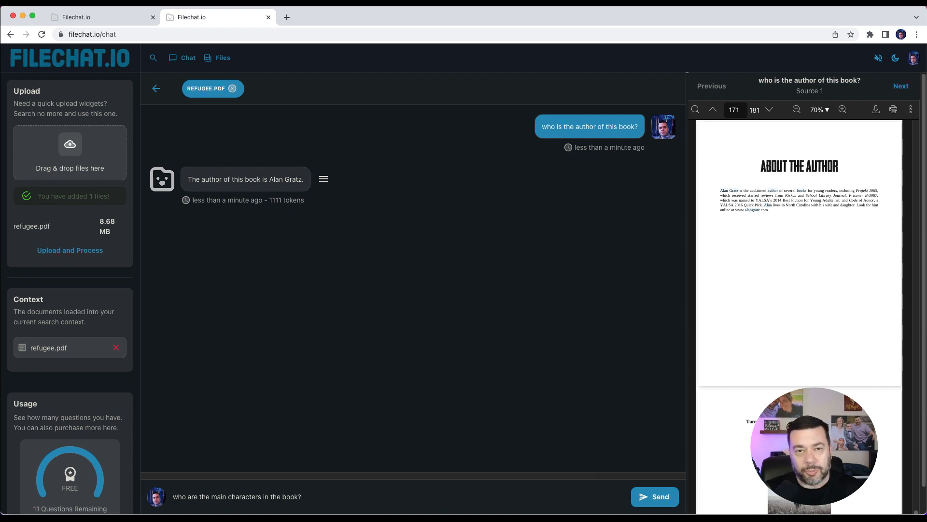
left_click(655, 496)
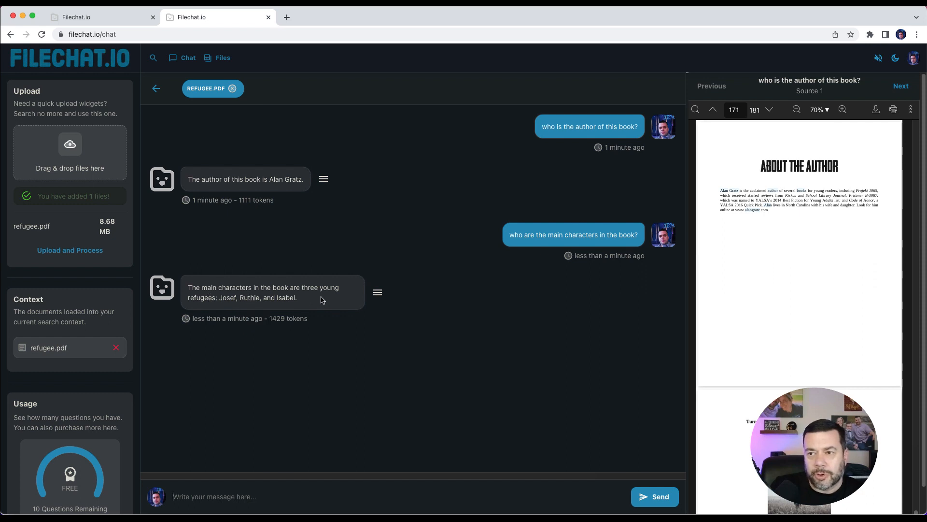
mouse_move(246, 307)
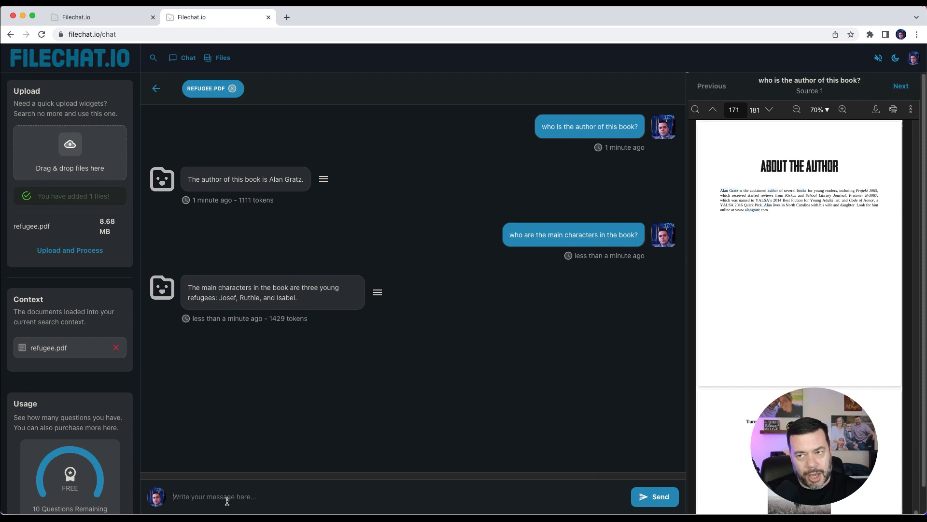
type("Wh")
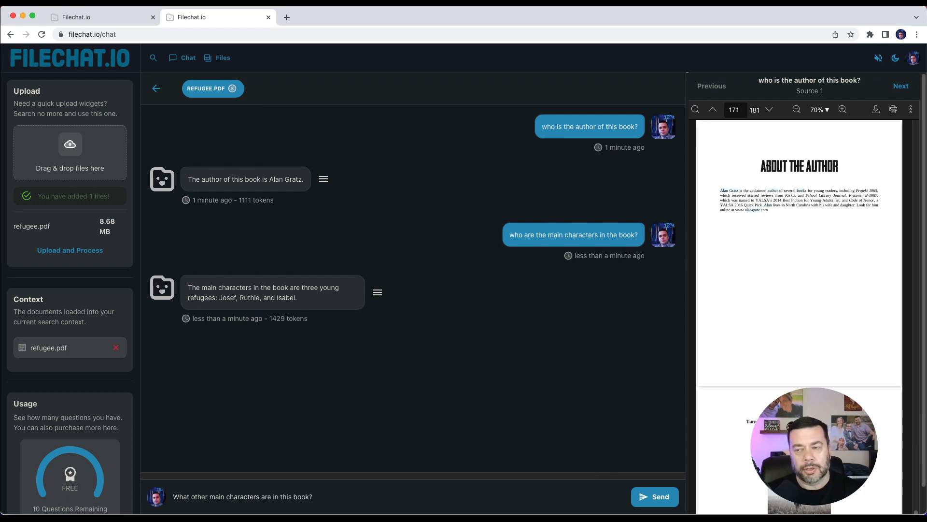
left_click(655, 496)
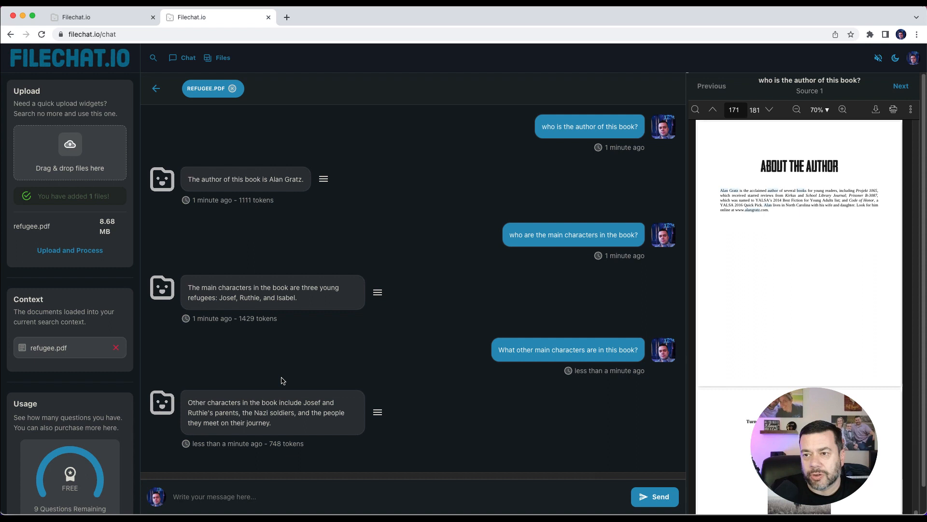
mouse_move(272, 372)
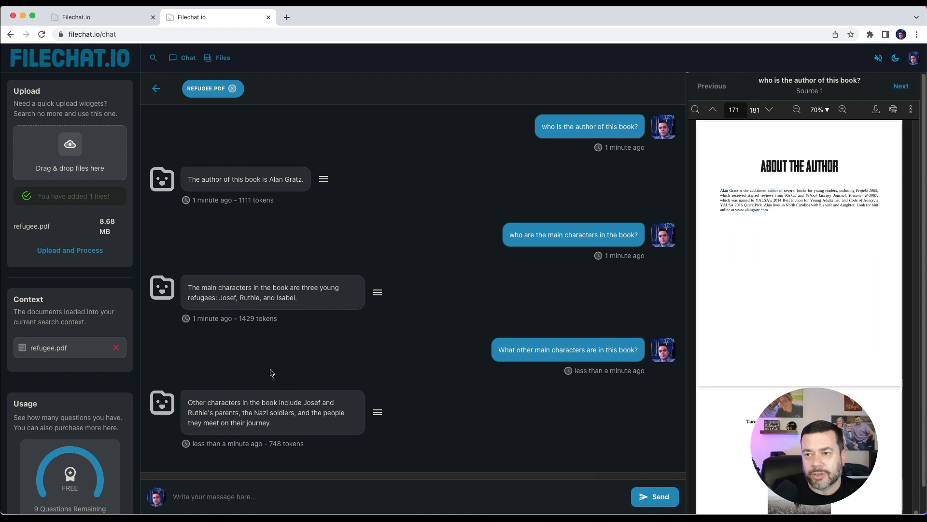
mouse_move(259, 368)
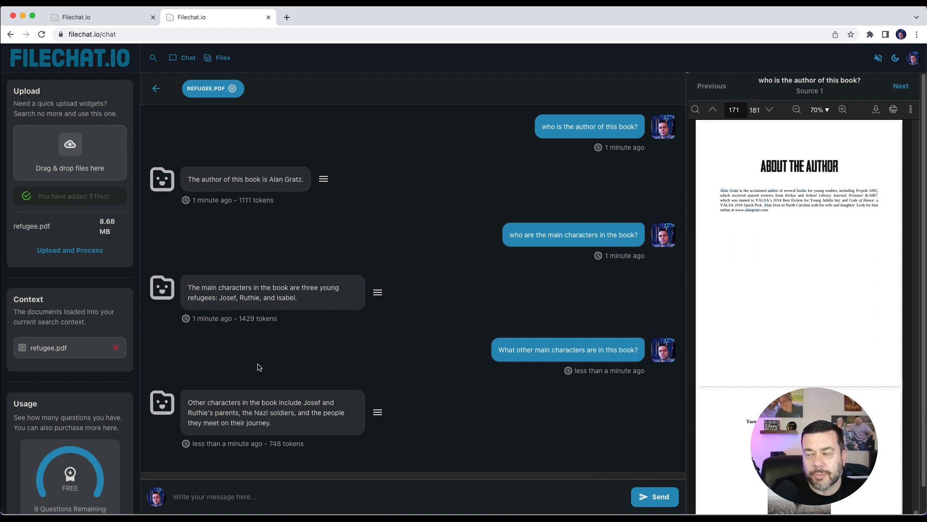
mouse_move(288, 345)
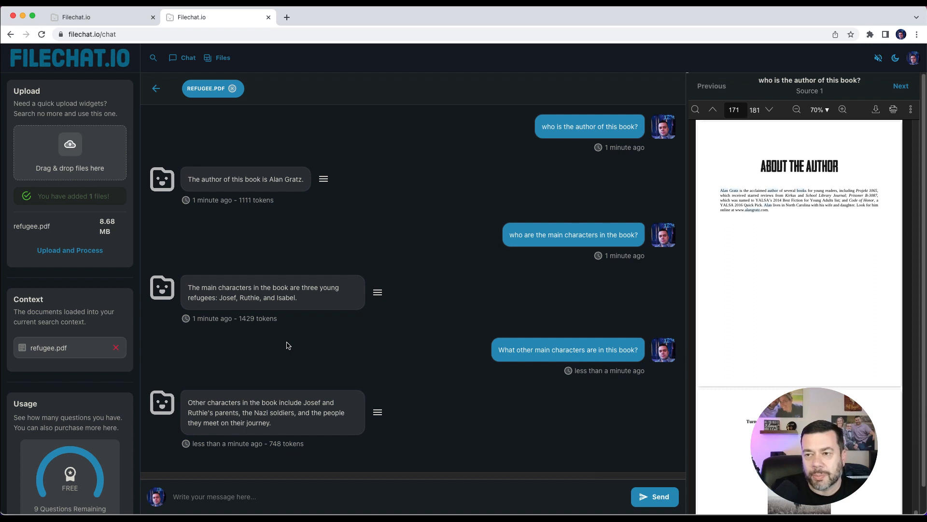
mouse_move(289, 378)
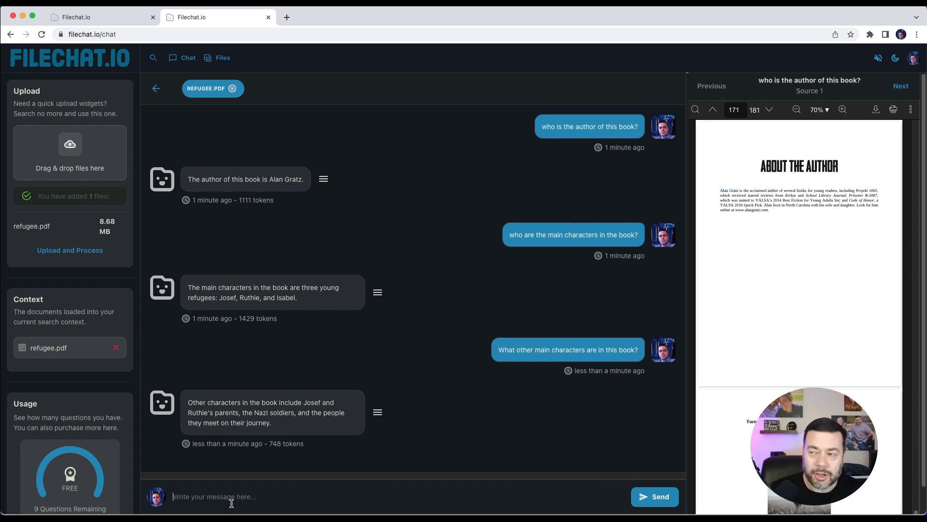
Step: Ask 'where did Isabel live?' and get Havana, Cuba with its source page
type("where did Isabel")
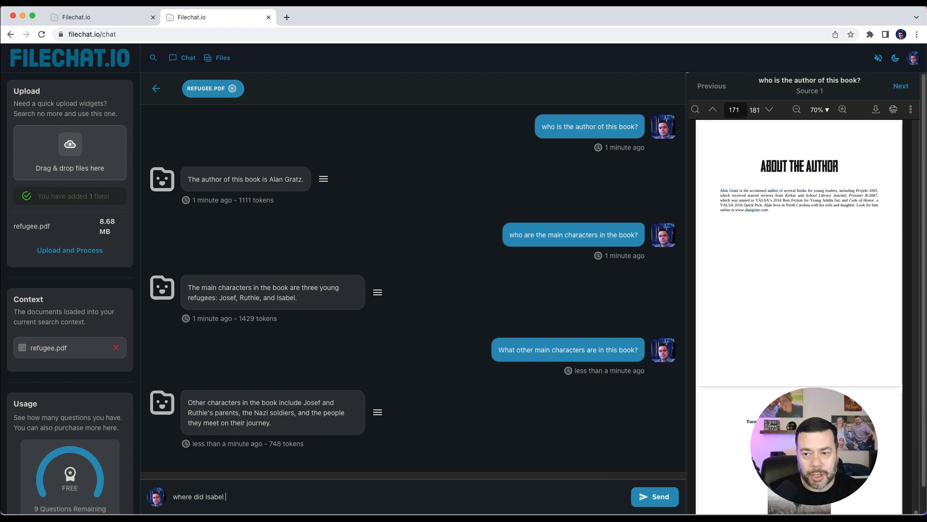
left_click(655, 496)
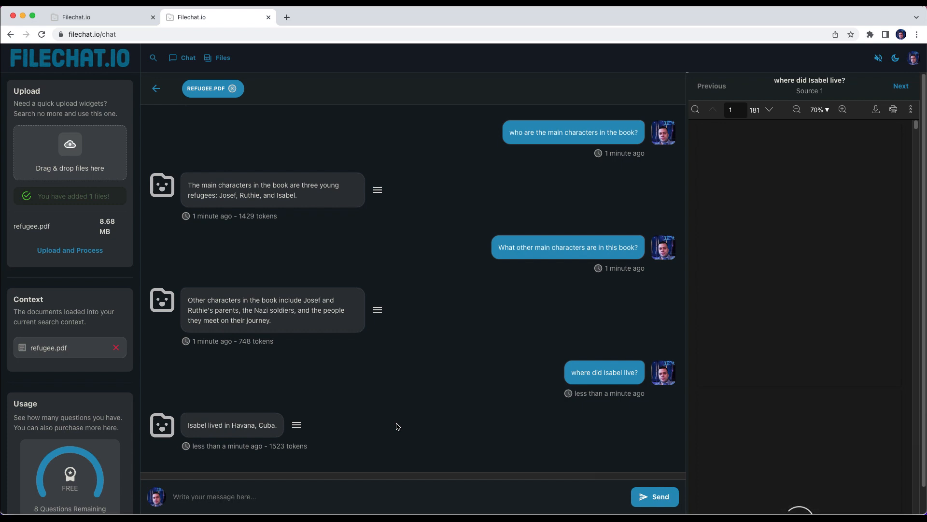
mouse_move(704, 405)
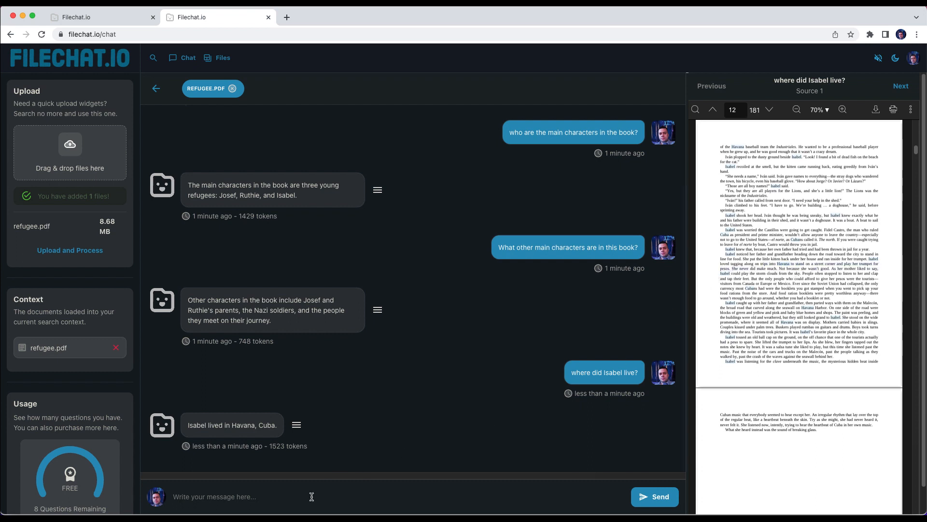
mouse_move(260, 501)
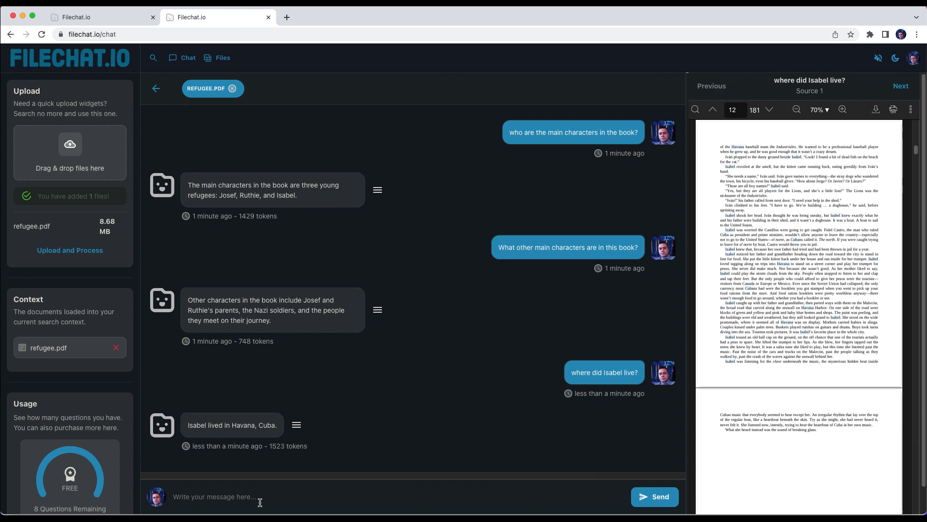
Step: Ask 'what instrument does Isabel play?'
type("what")
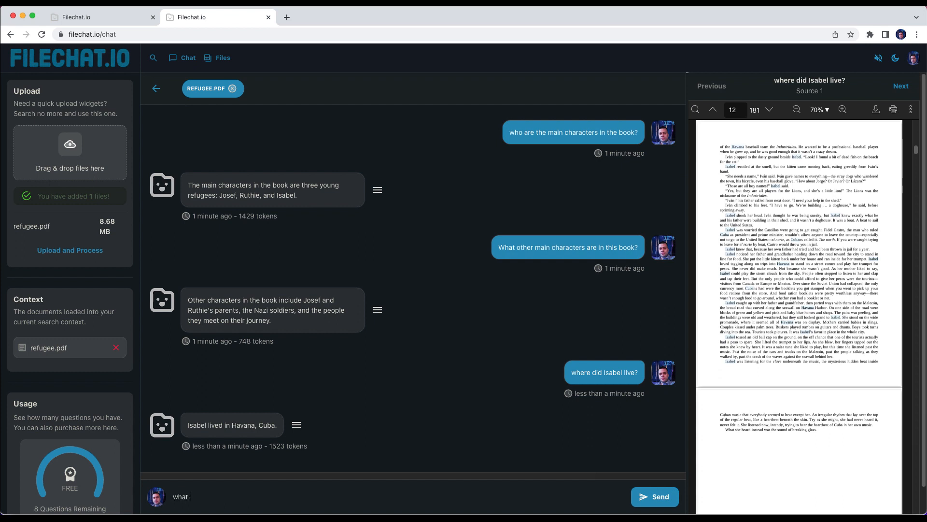
type("instrument")
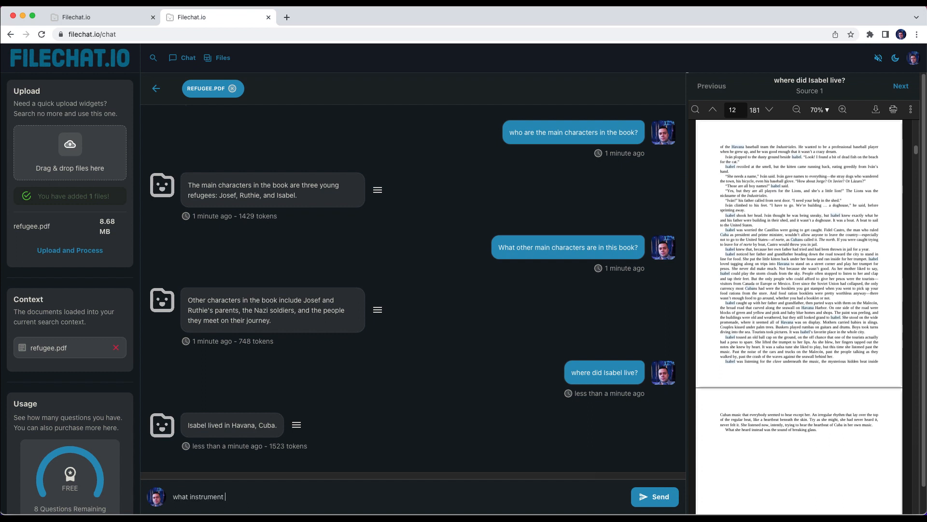
type("does Isabel")
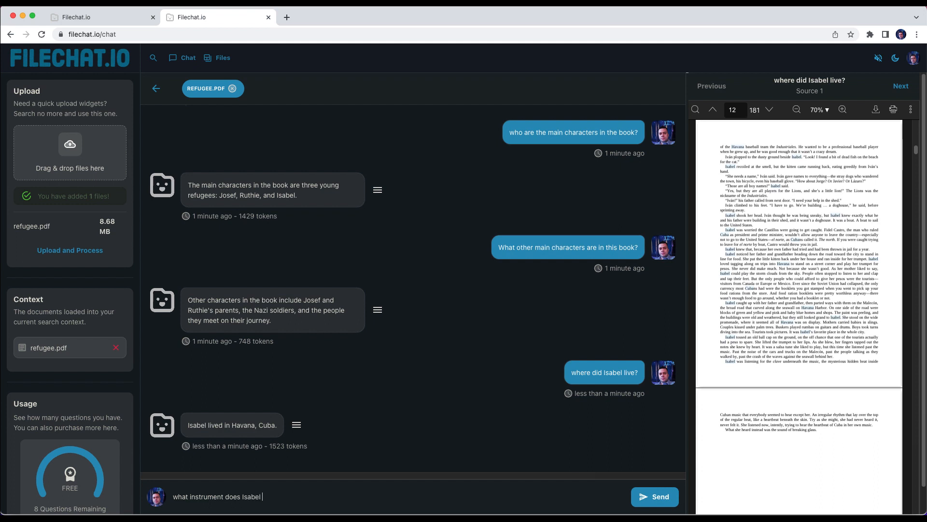
left_click(654, 496)
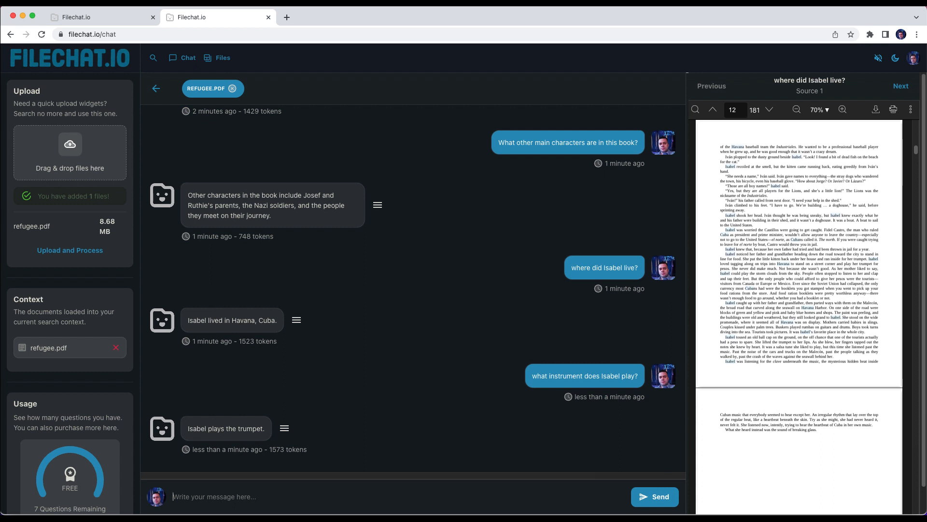
Step: Ask what song Isabel gets to play at the end of the book
type("what song did")
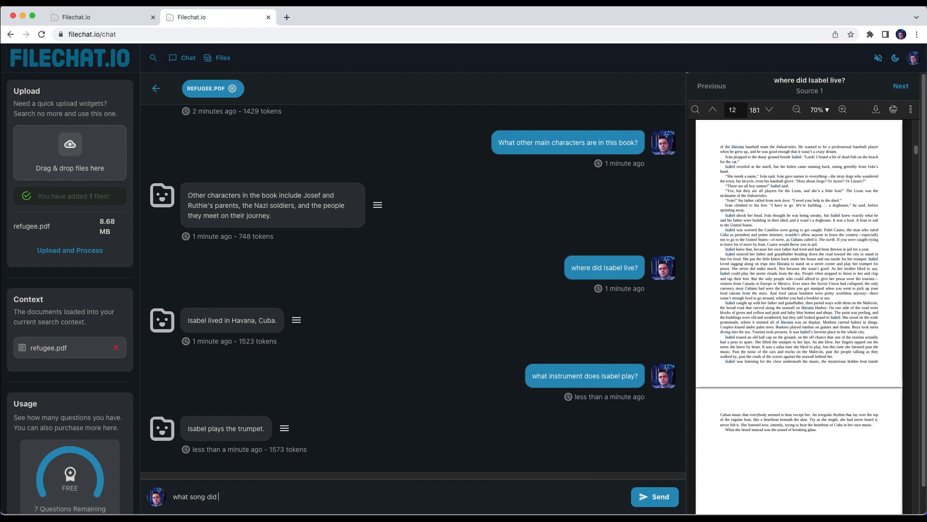
type("she get to play on her trumpet at the en")
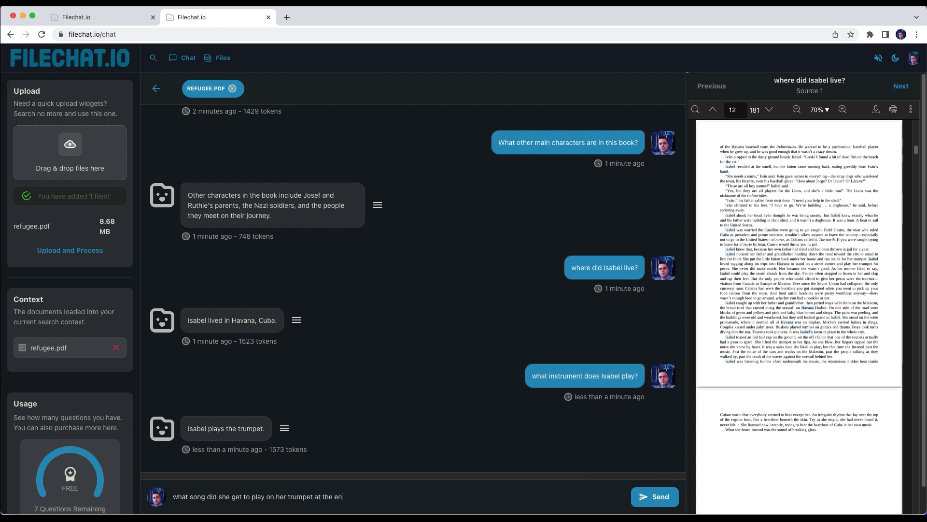
left_click(655, 497)
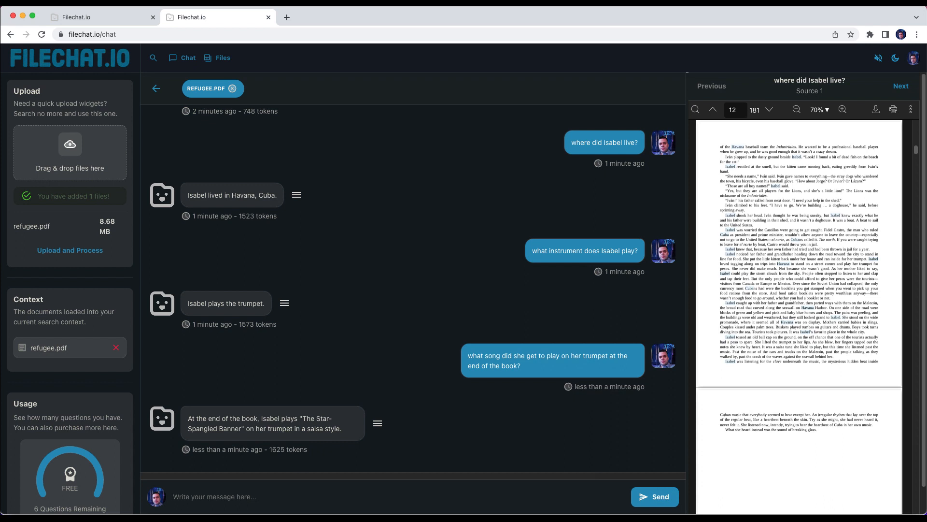
Step: Ask about the overarching message of this novel
type("what is the over arching message of")
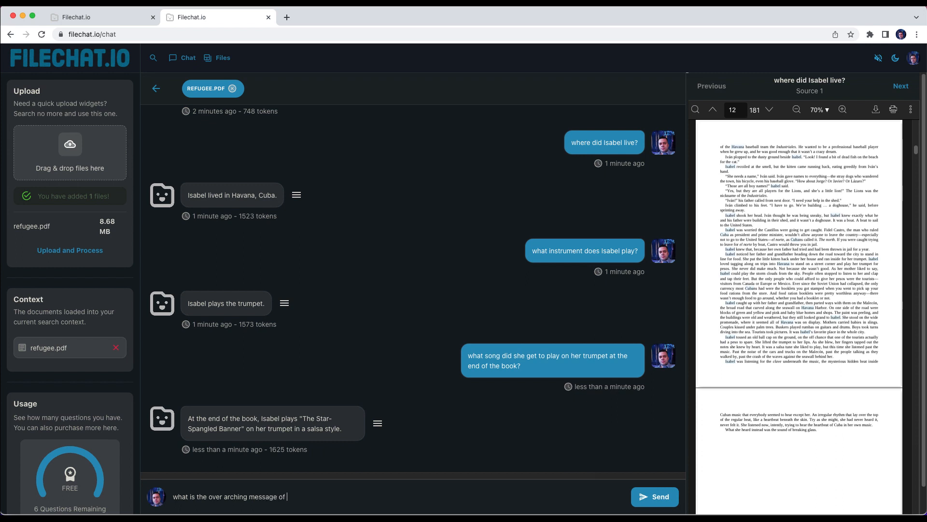
type("this novel")
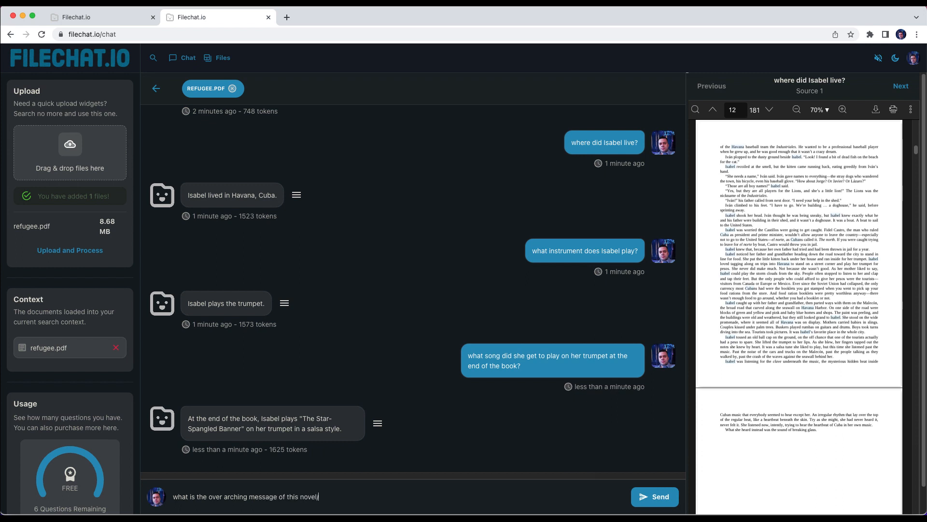
left_click(654, 496)
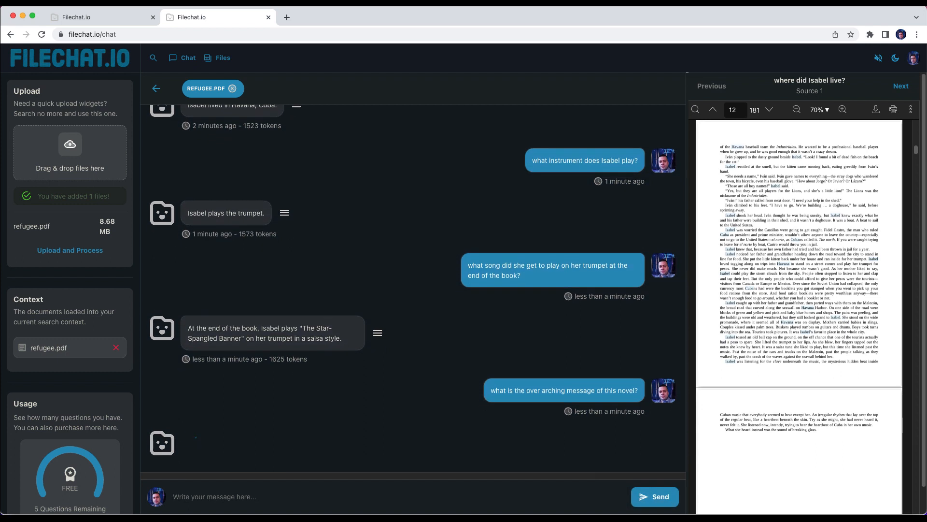
left_click(655, 496)
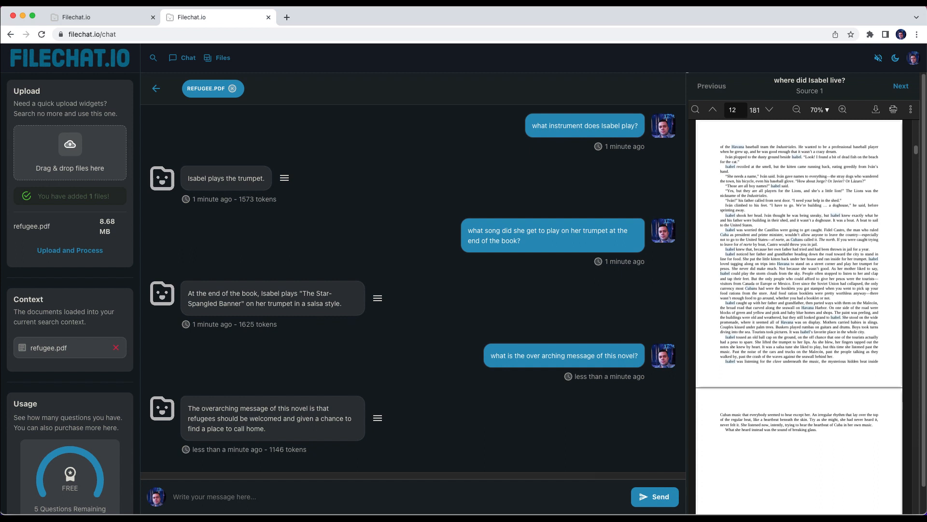
Step: Ask what other messages about humanity are in this novel
type("what other important messages")
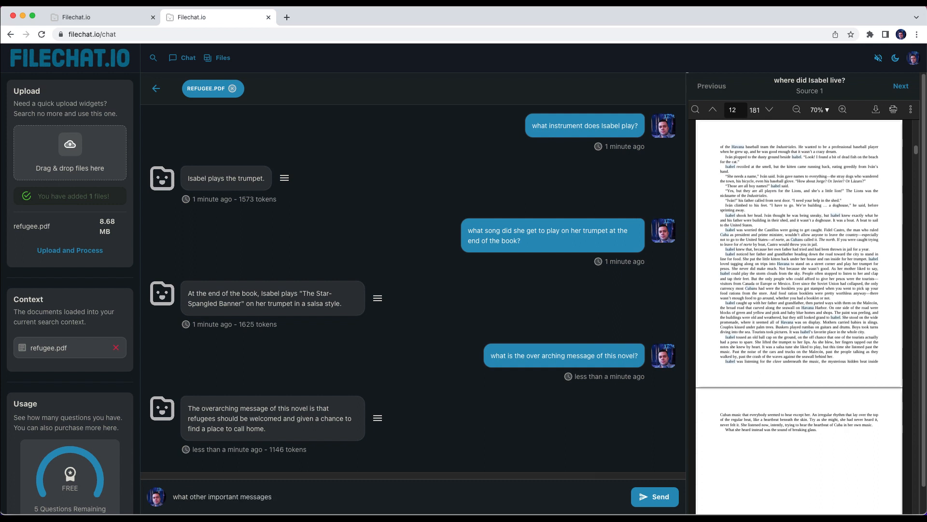
type("are in this novel")
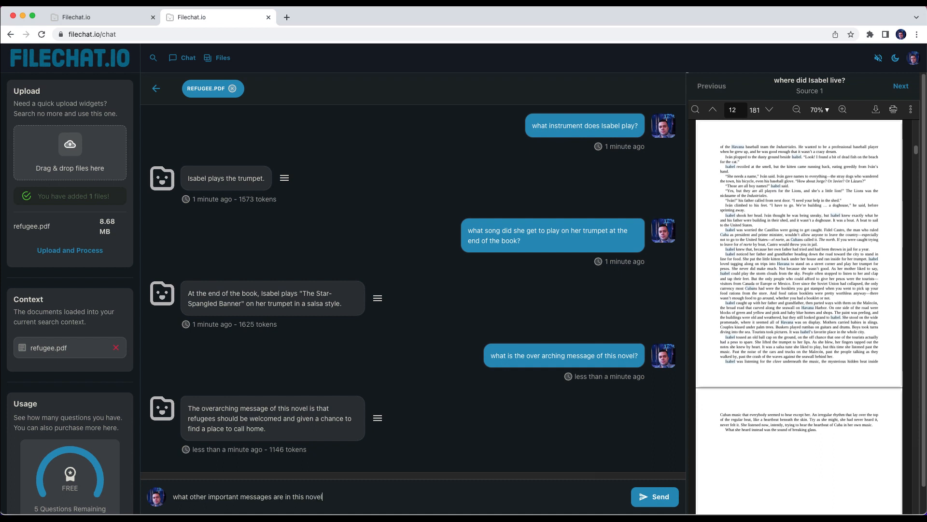
type("with regards to hum")
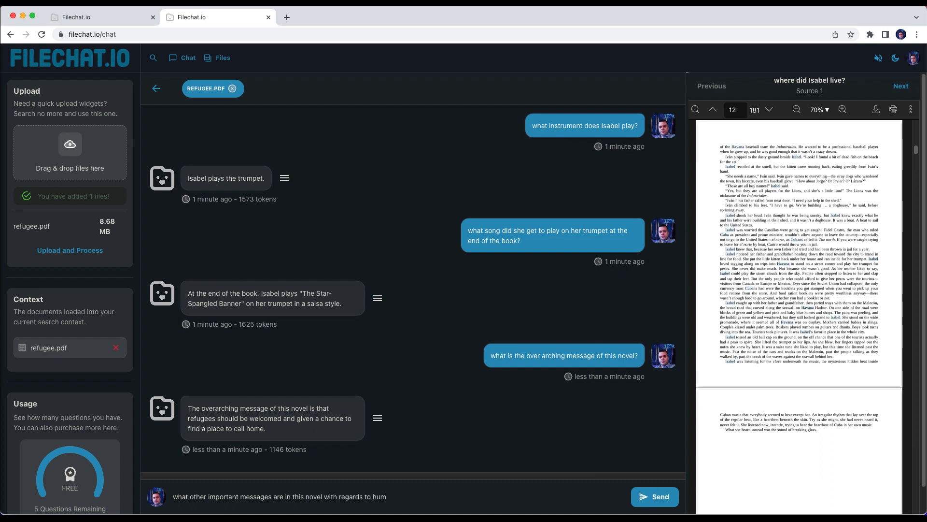
type("anity?")
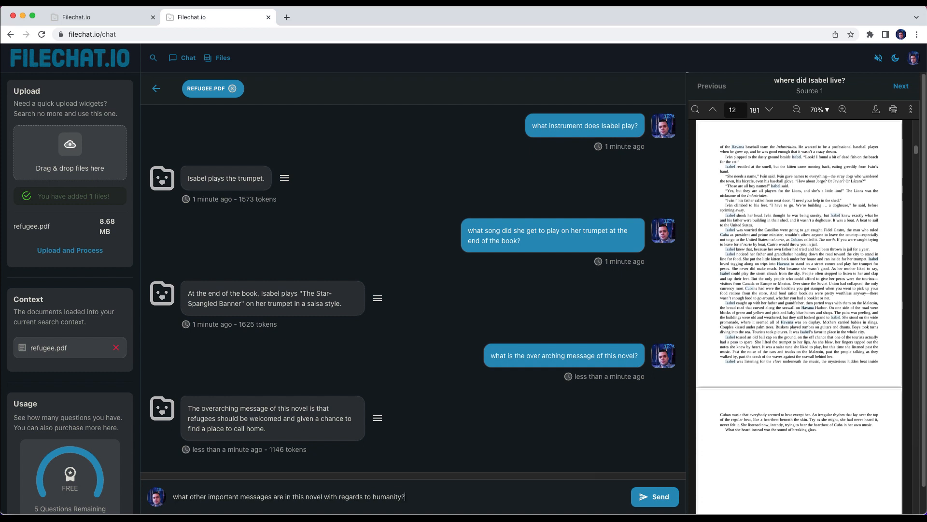
left_click(655, 496)
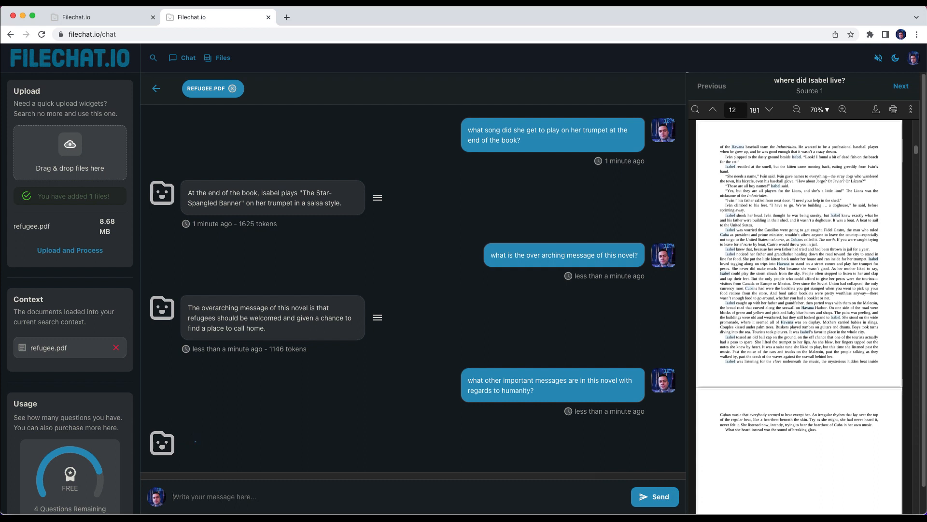
left_click(654, 496)
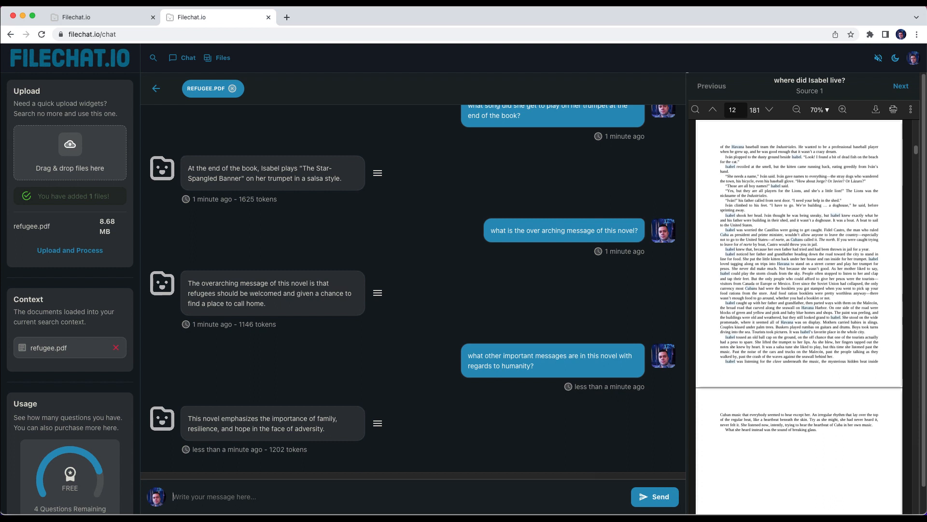
Step: Ask 'what are some similar books to this one?' and view the Alan Gratz titles
type("what are some")
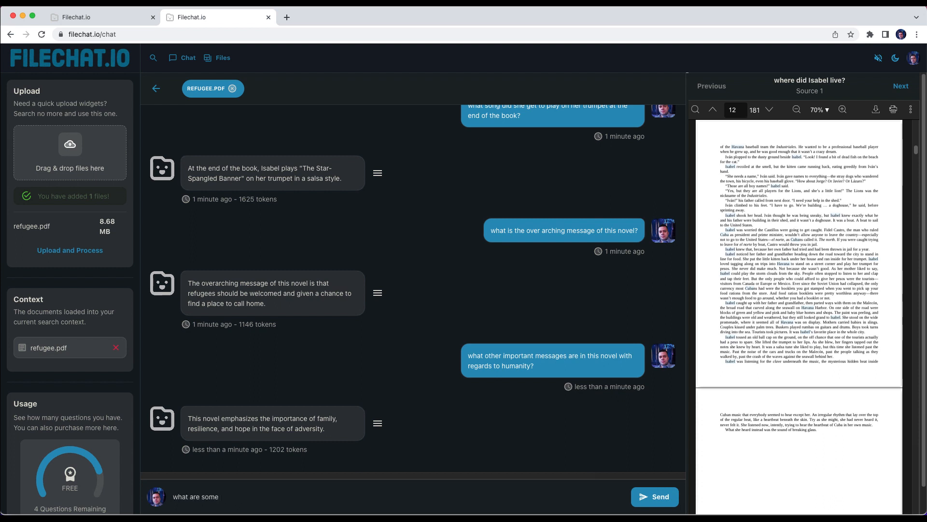
type("similar books t")
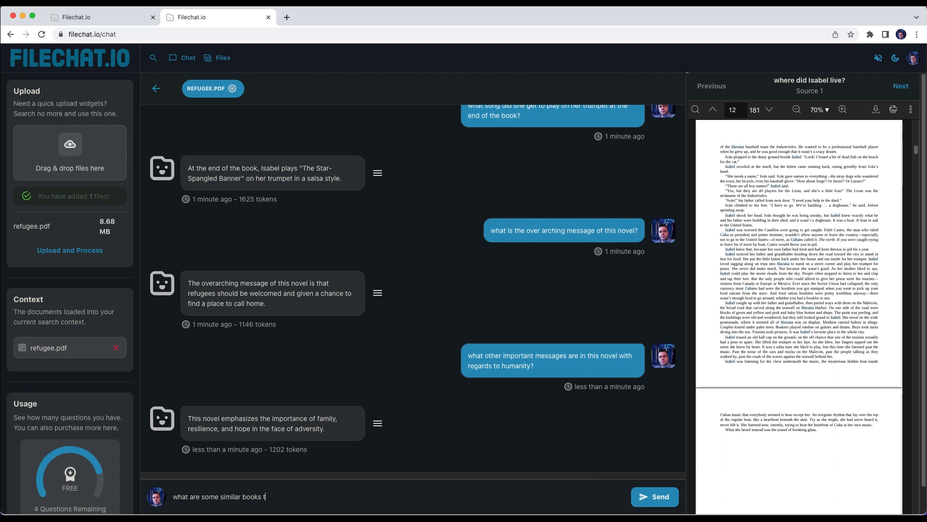
left_click(655, 497)
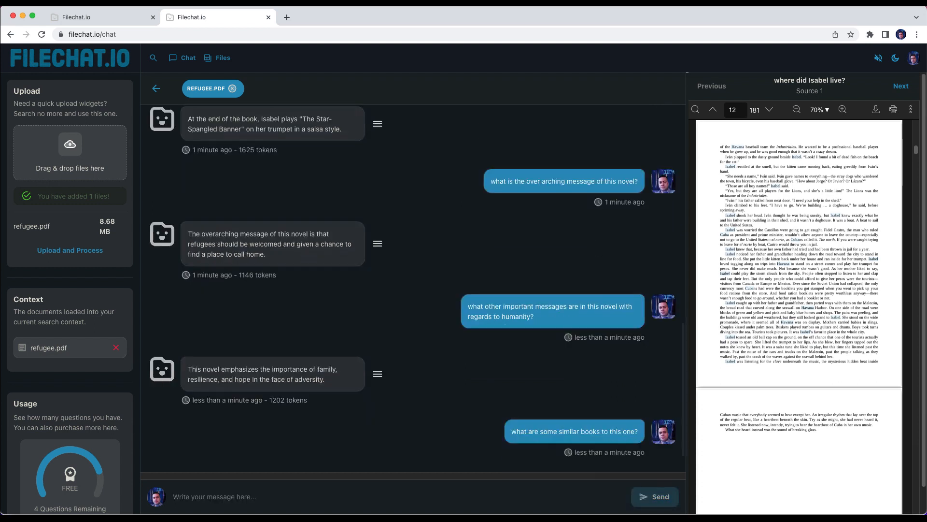
left_click(655, 497)
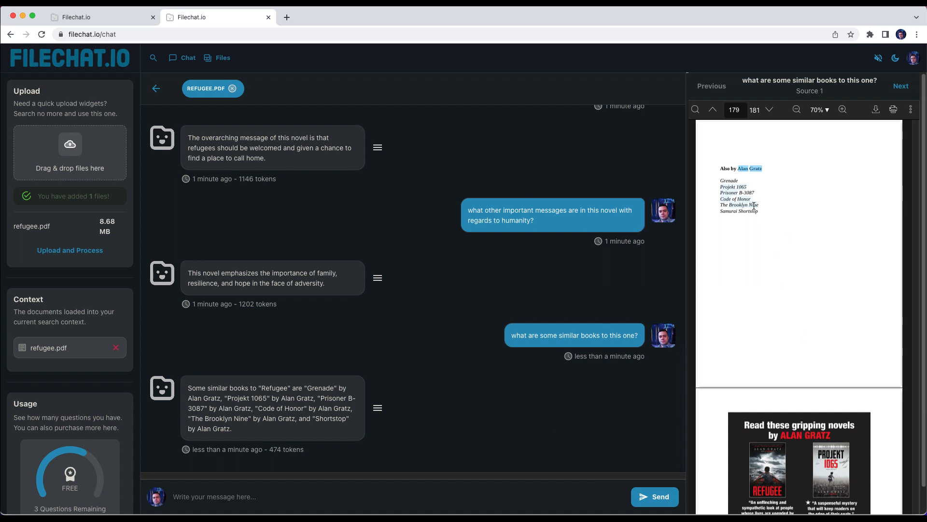
mouse_move(562, 426)
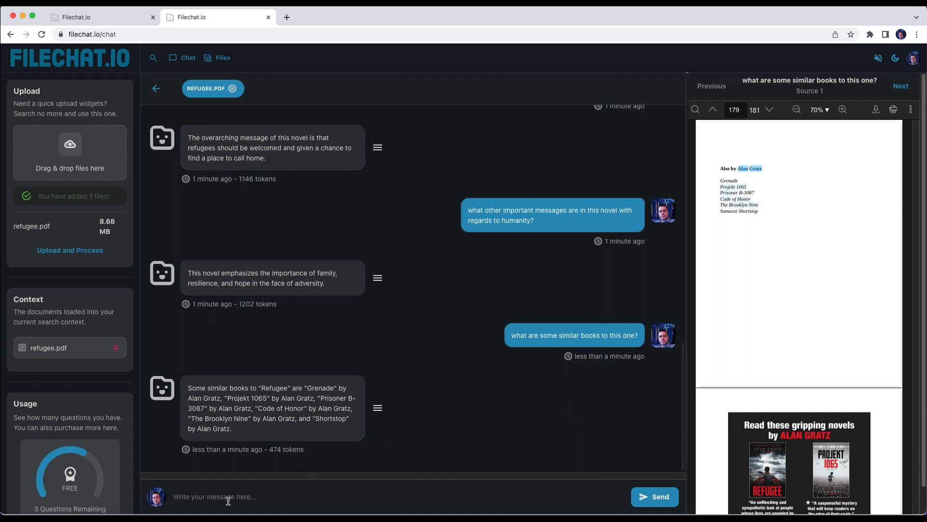
Step: Ask 'who are the primary refugee characters in the book?'
type("who are the primary")
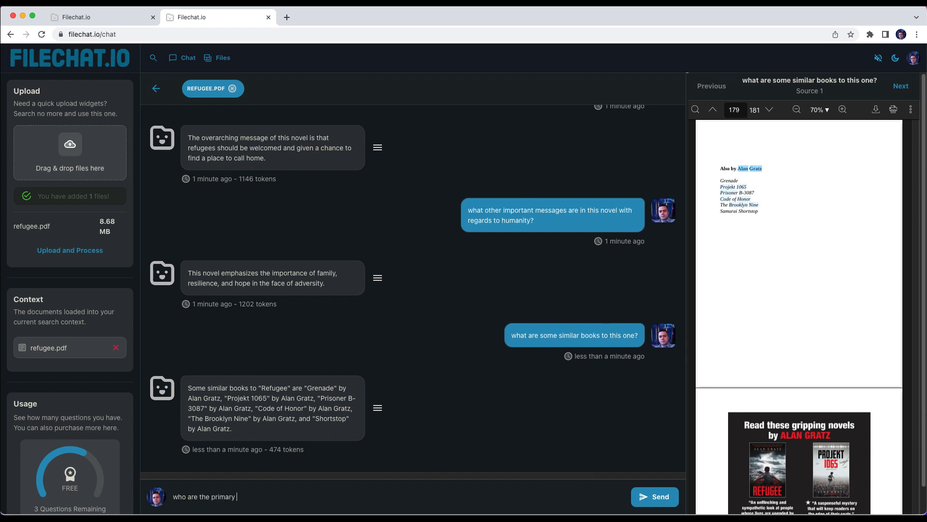
type("refugee characters in the")
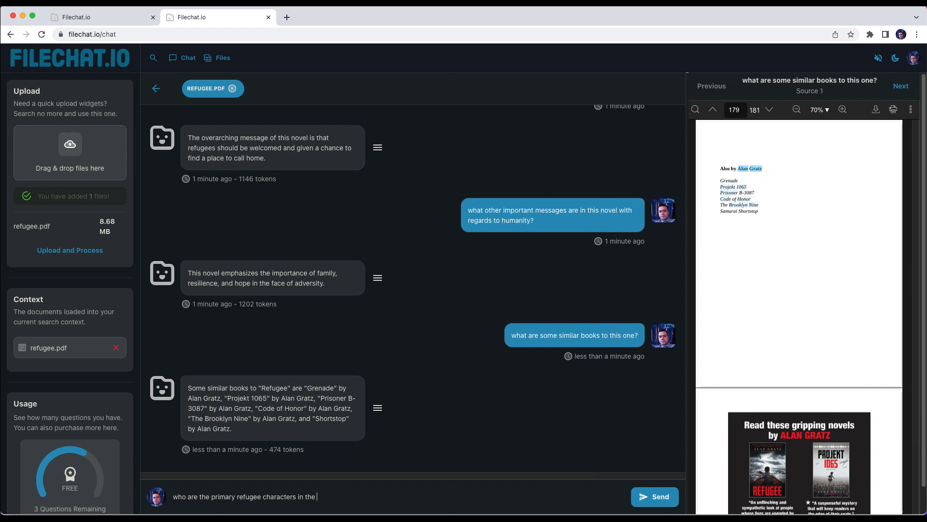
type("book?")
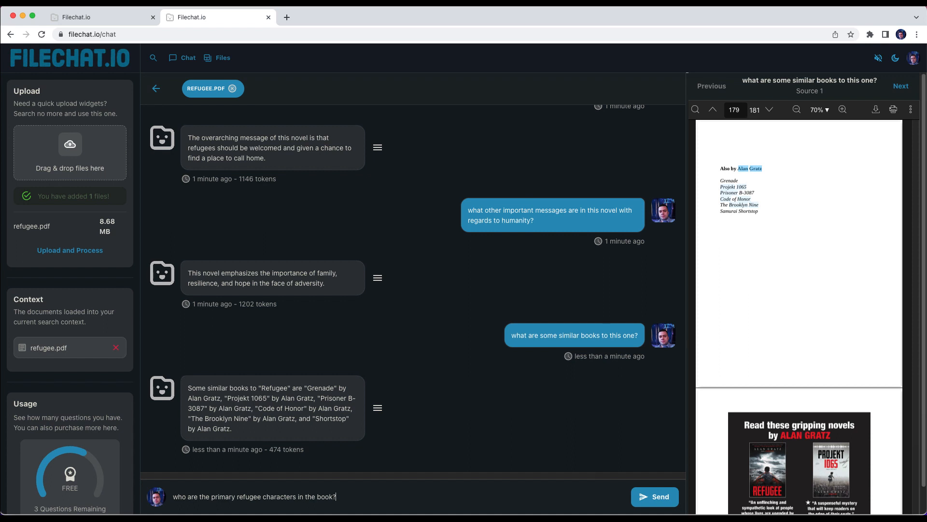
left_click(655, 497)
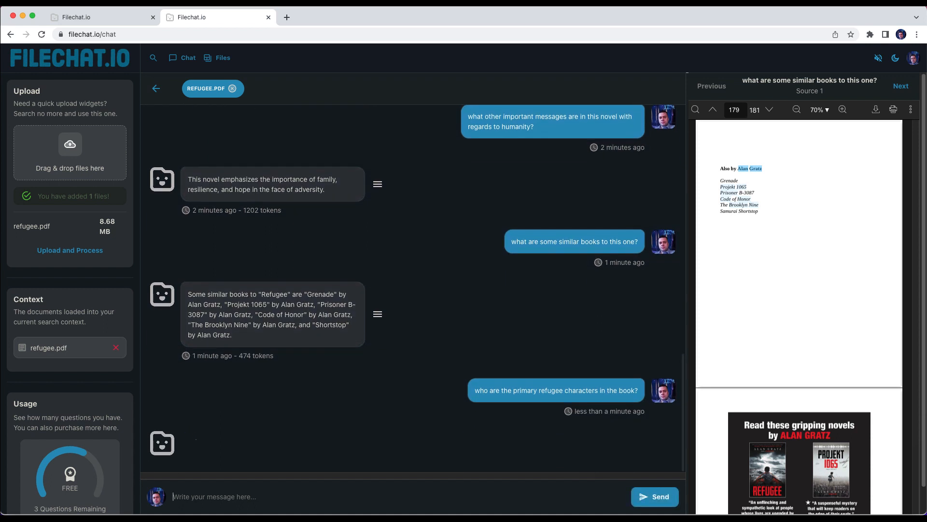
left_click(655, 496)
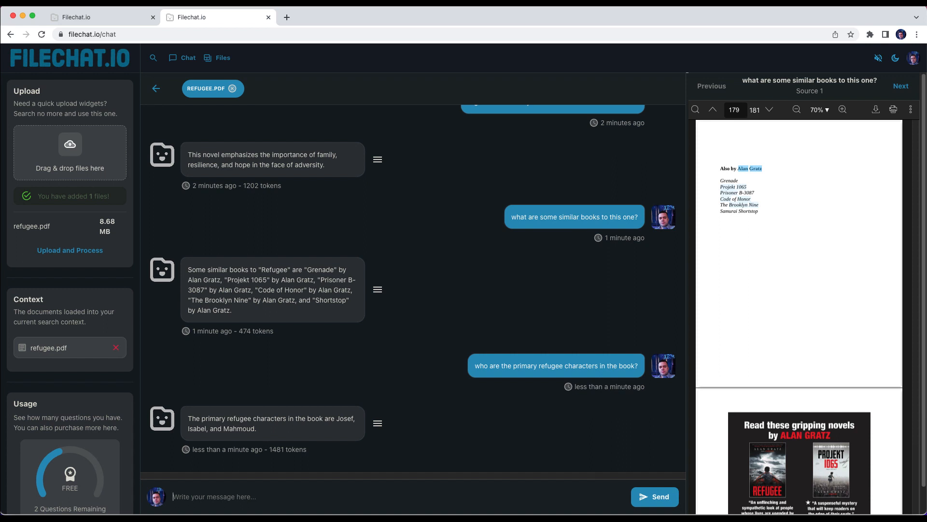
mouse_move(245, 436)
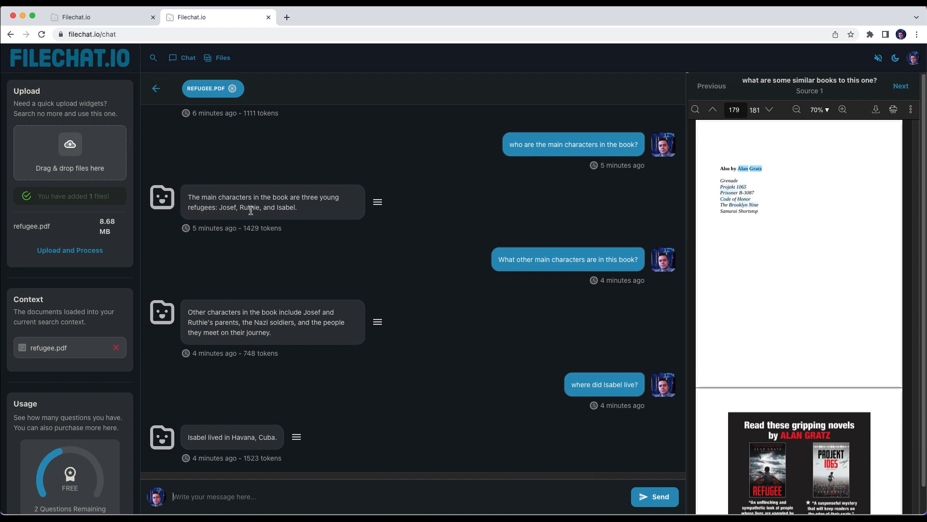
mouse_move(284, 221)
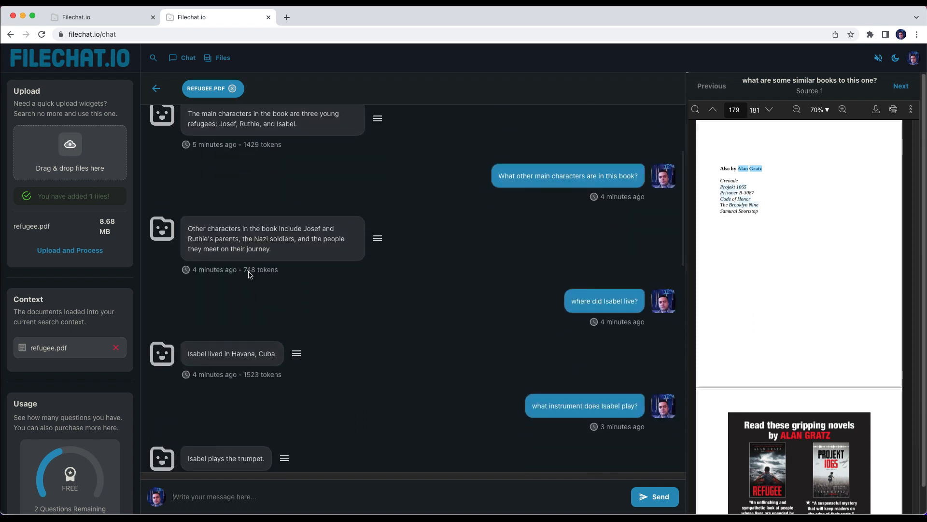
mouse_move(555, 199)
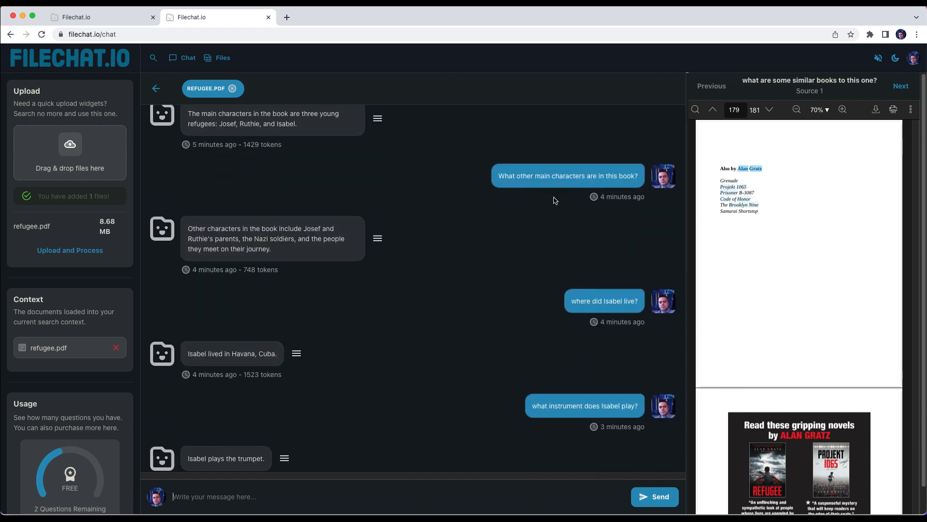
mouse_move(274, 249)
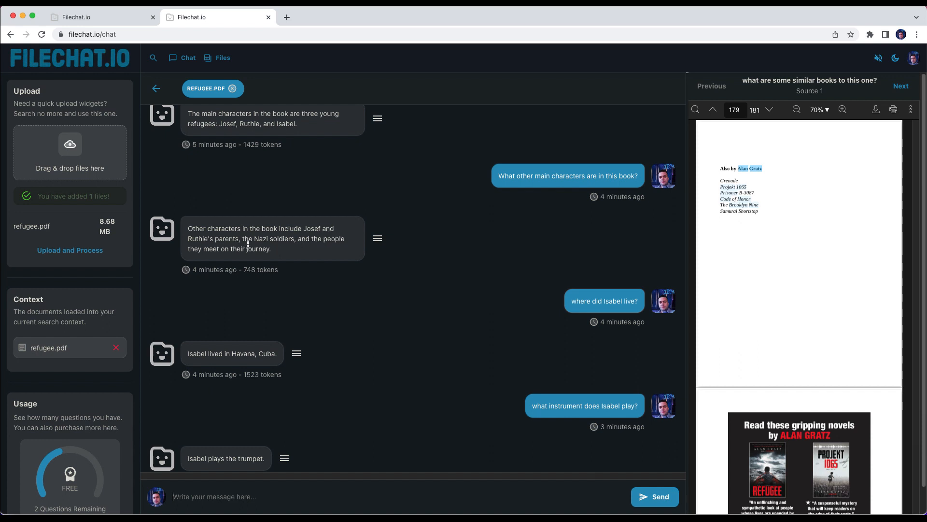
mouse_move(318, 240)
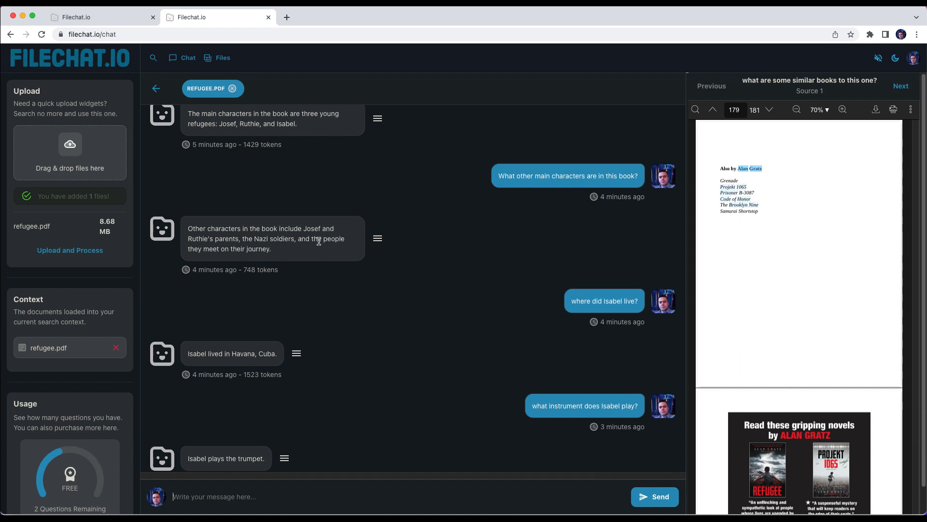
mouse_move(334, 325)
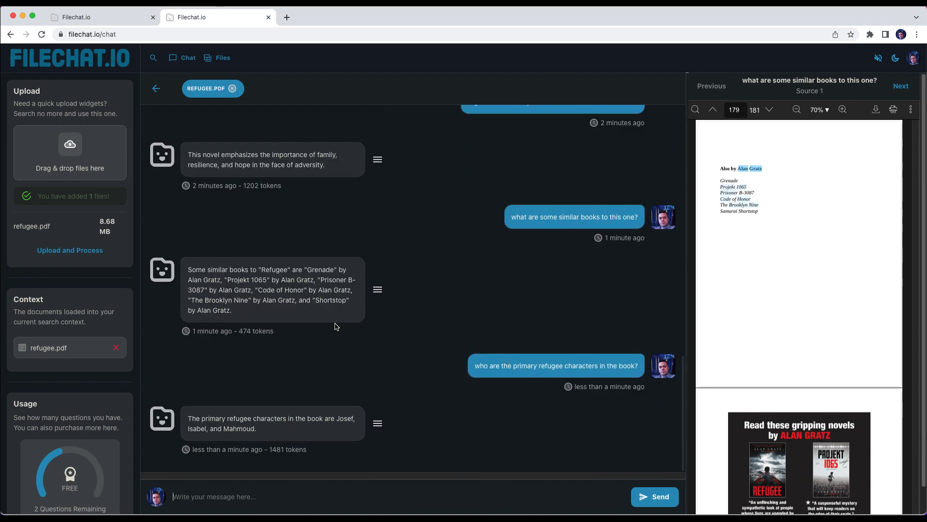
mouse_move(215, 443)
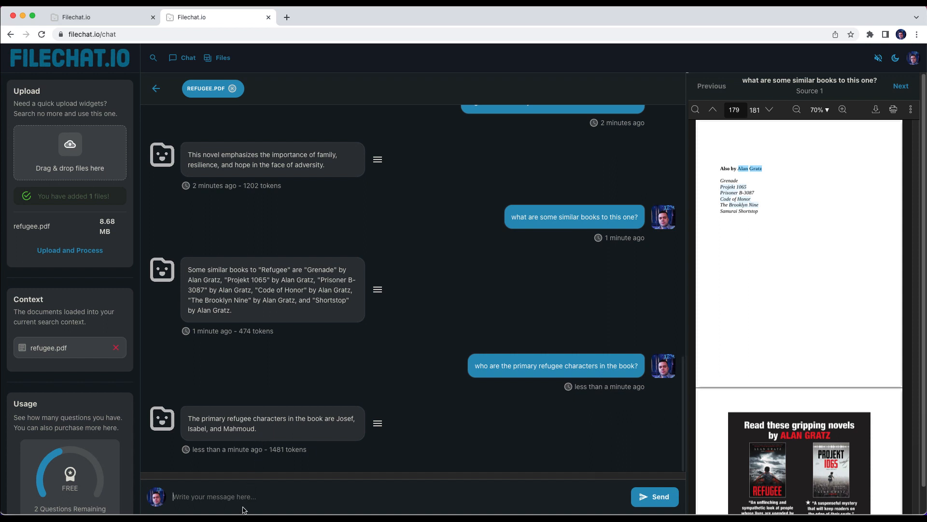
Step: Ask 'Where did Mahmoud live?' and get the answer Aleppo, Syria
type("Where did Mahmoud live?")
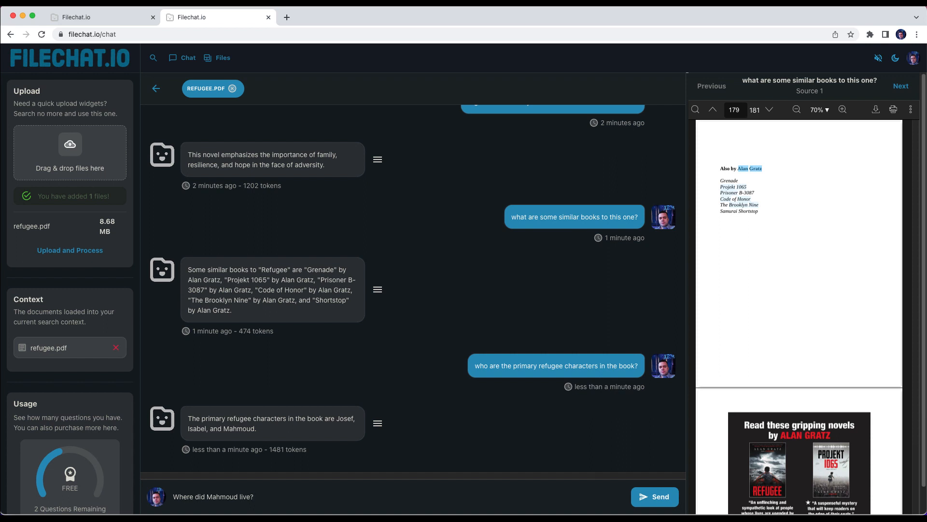
left_click(655, 497)
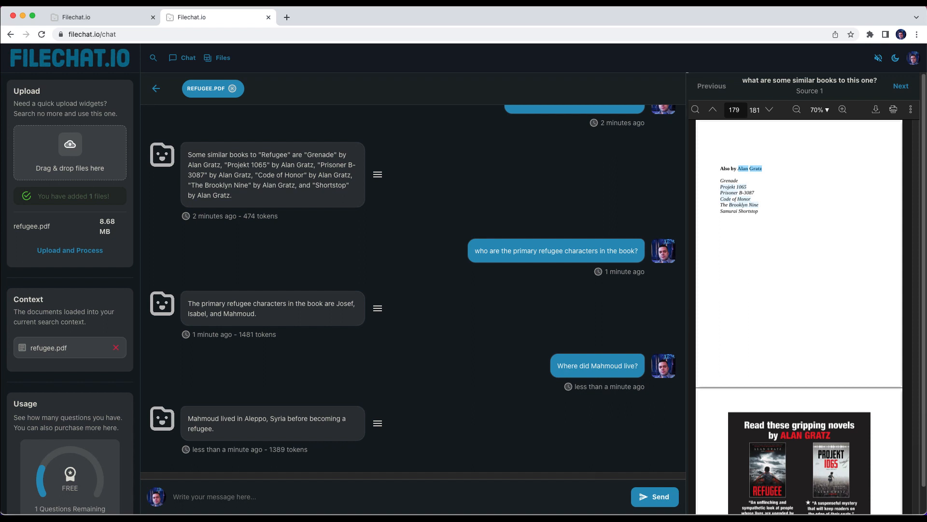
Step: Draft the question 'do any of the main characters die in this story?'
type("do any of the main characters")
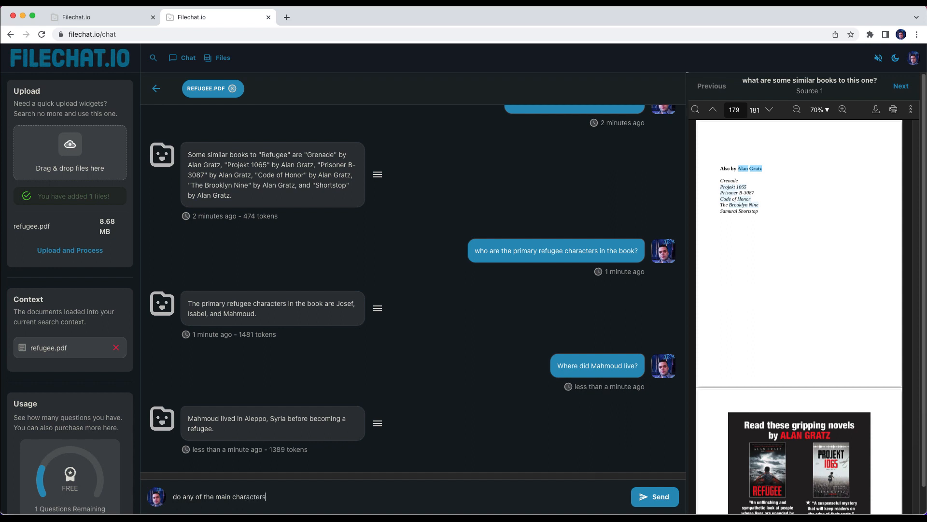
type("die in")
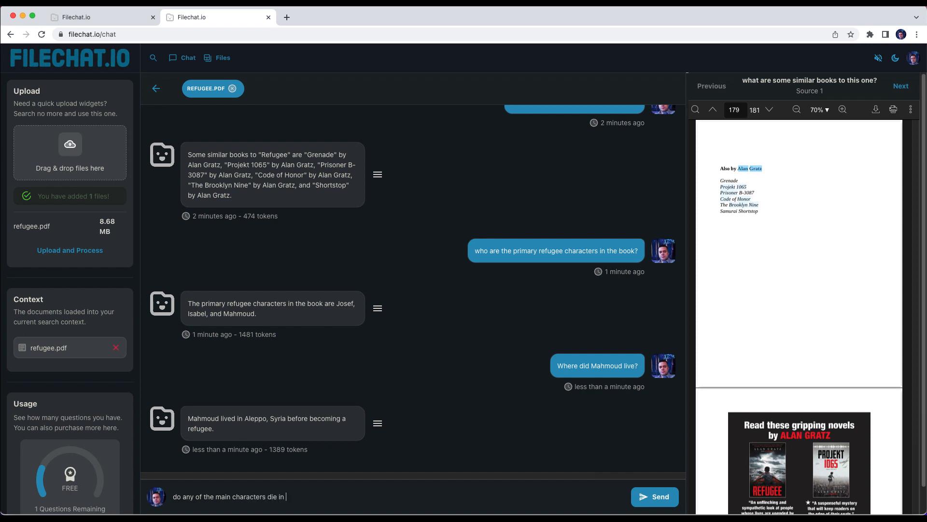
type("this story?")
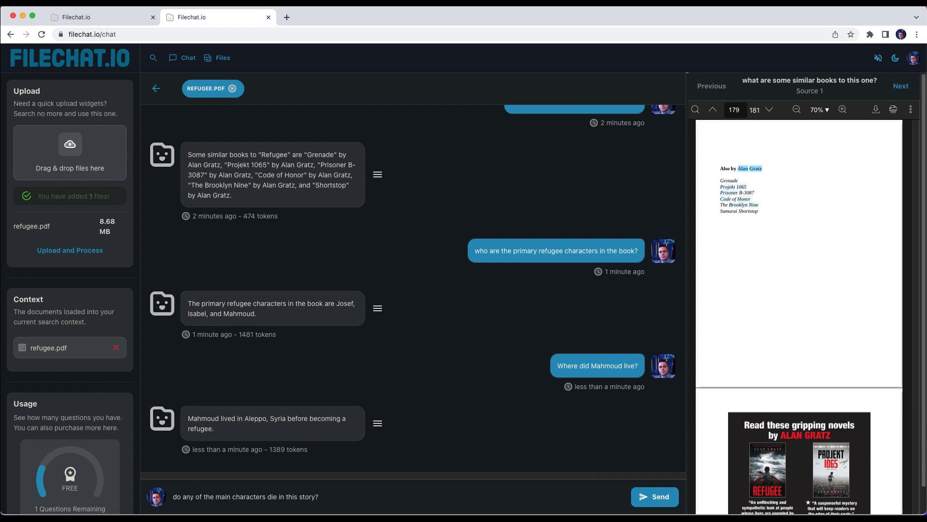